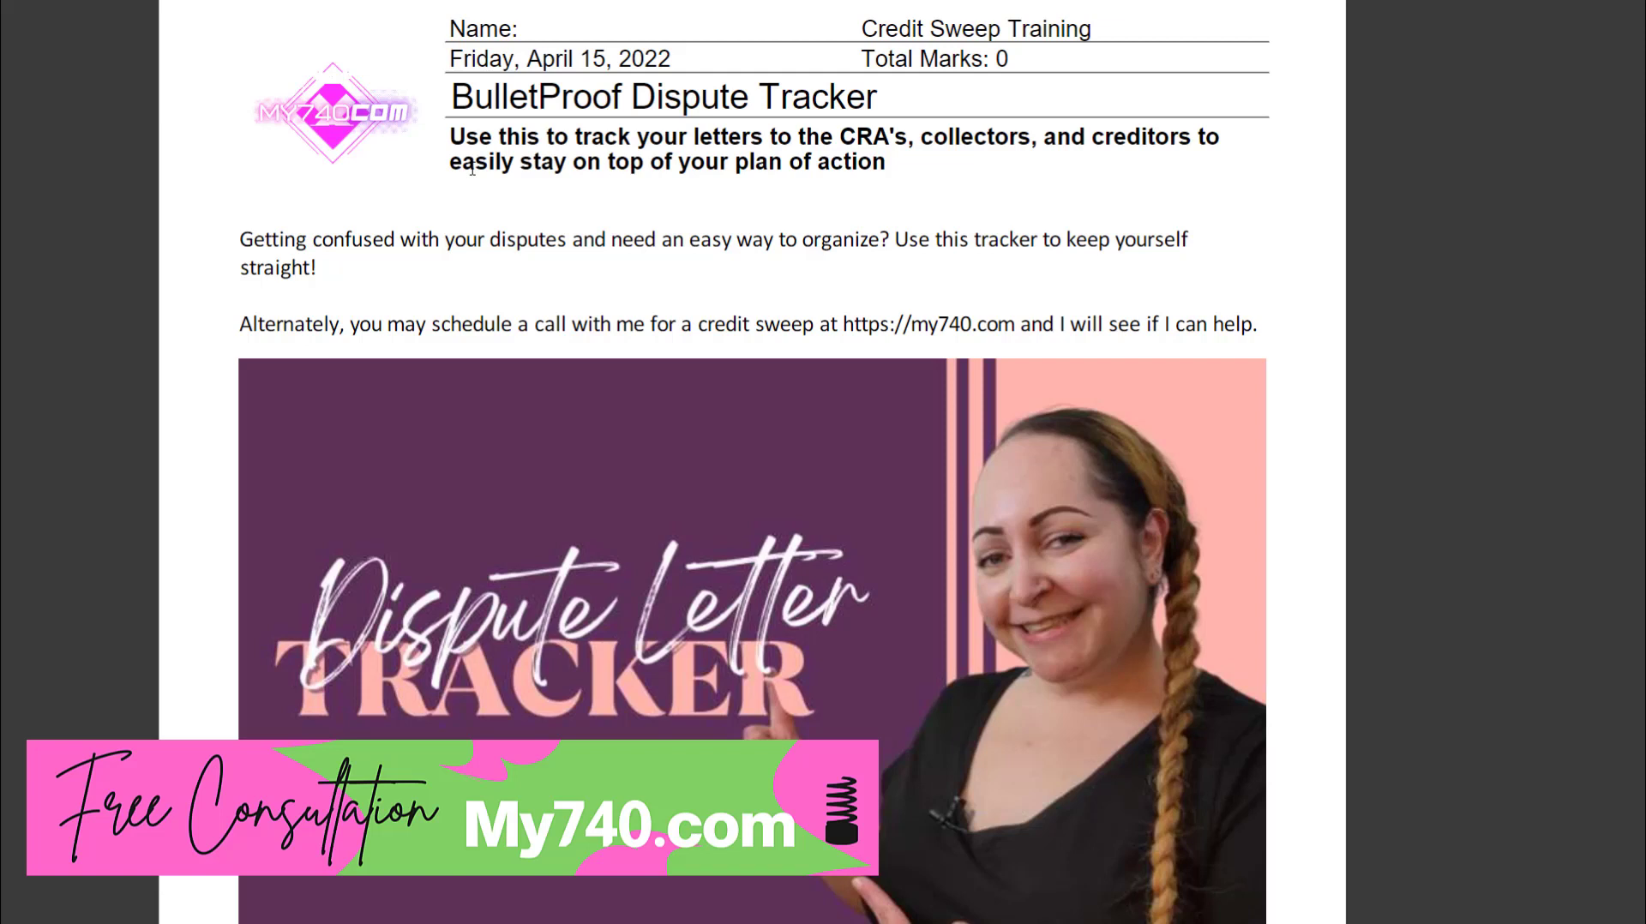
mouse_move(503, 225)
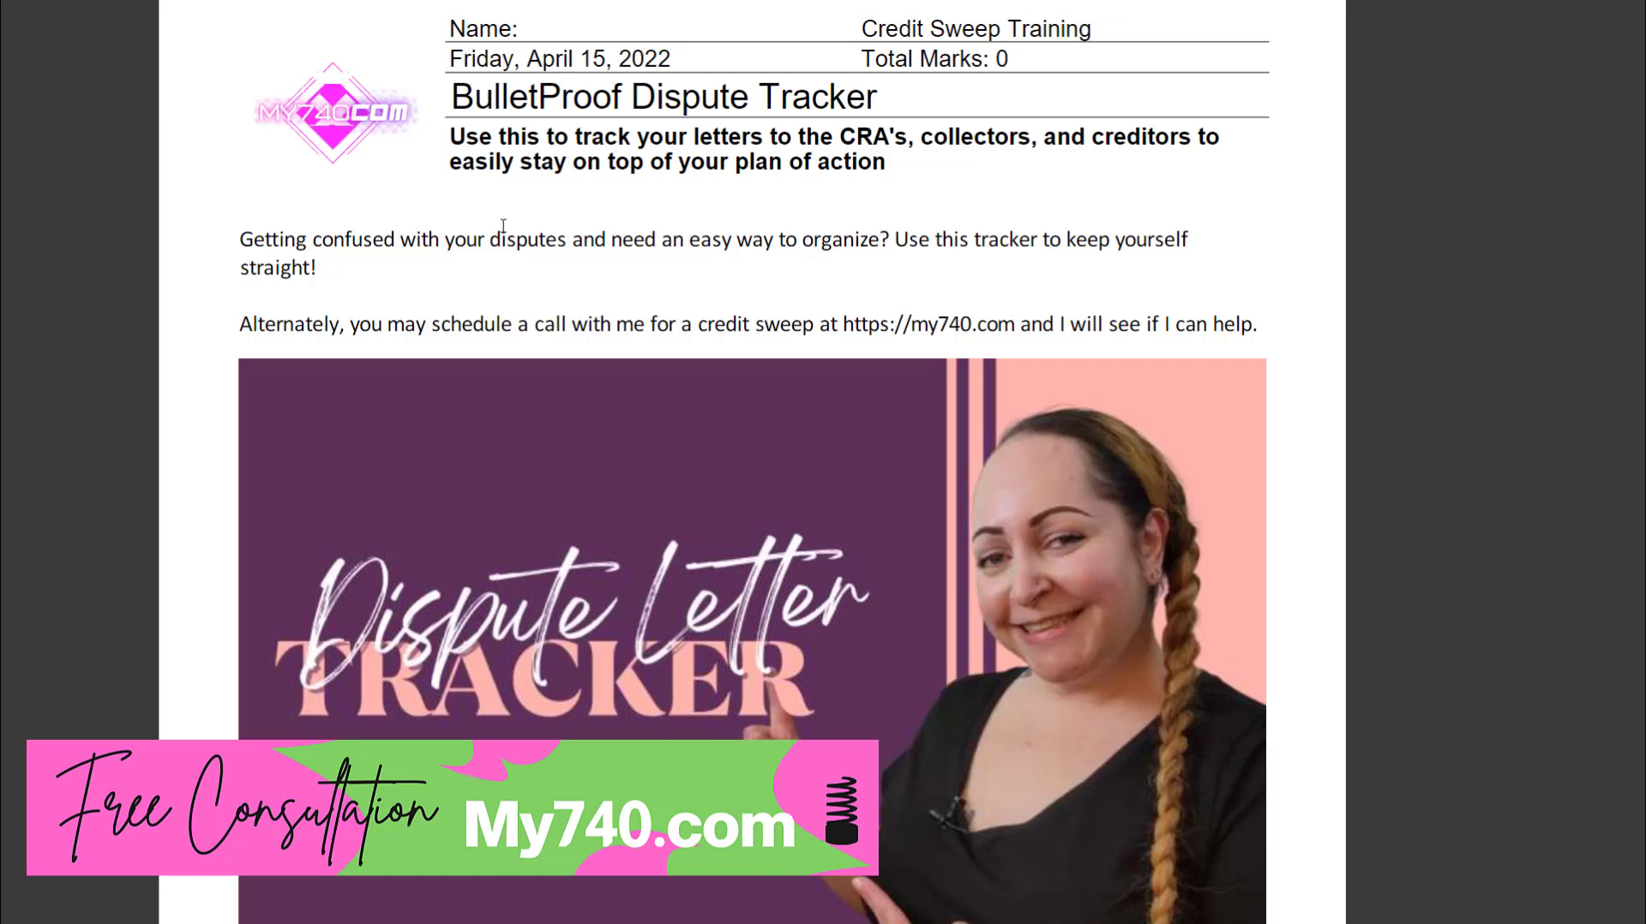
Scroll from the cover page down to the page-two dispute tracker table with its round 1 entry
scroll("down", 3)
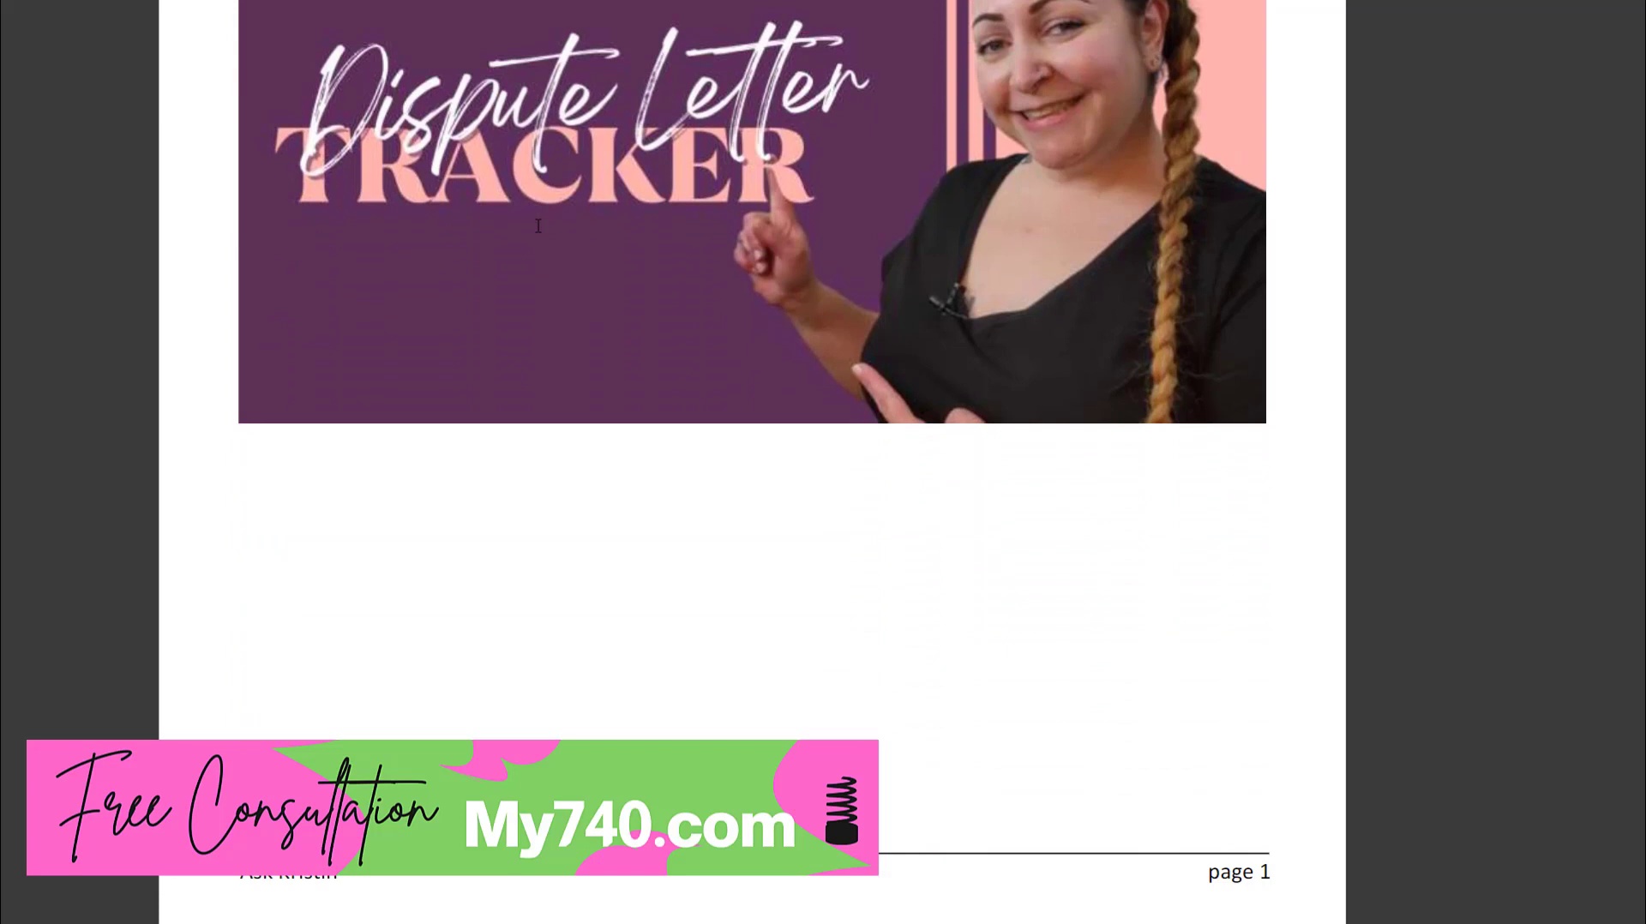
scroll("down", 3)
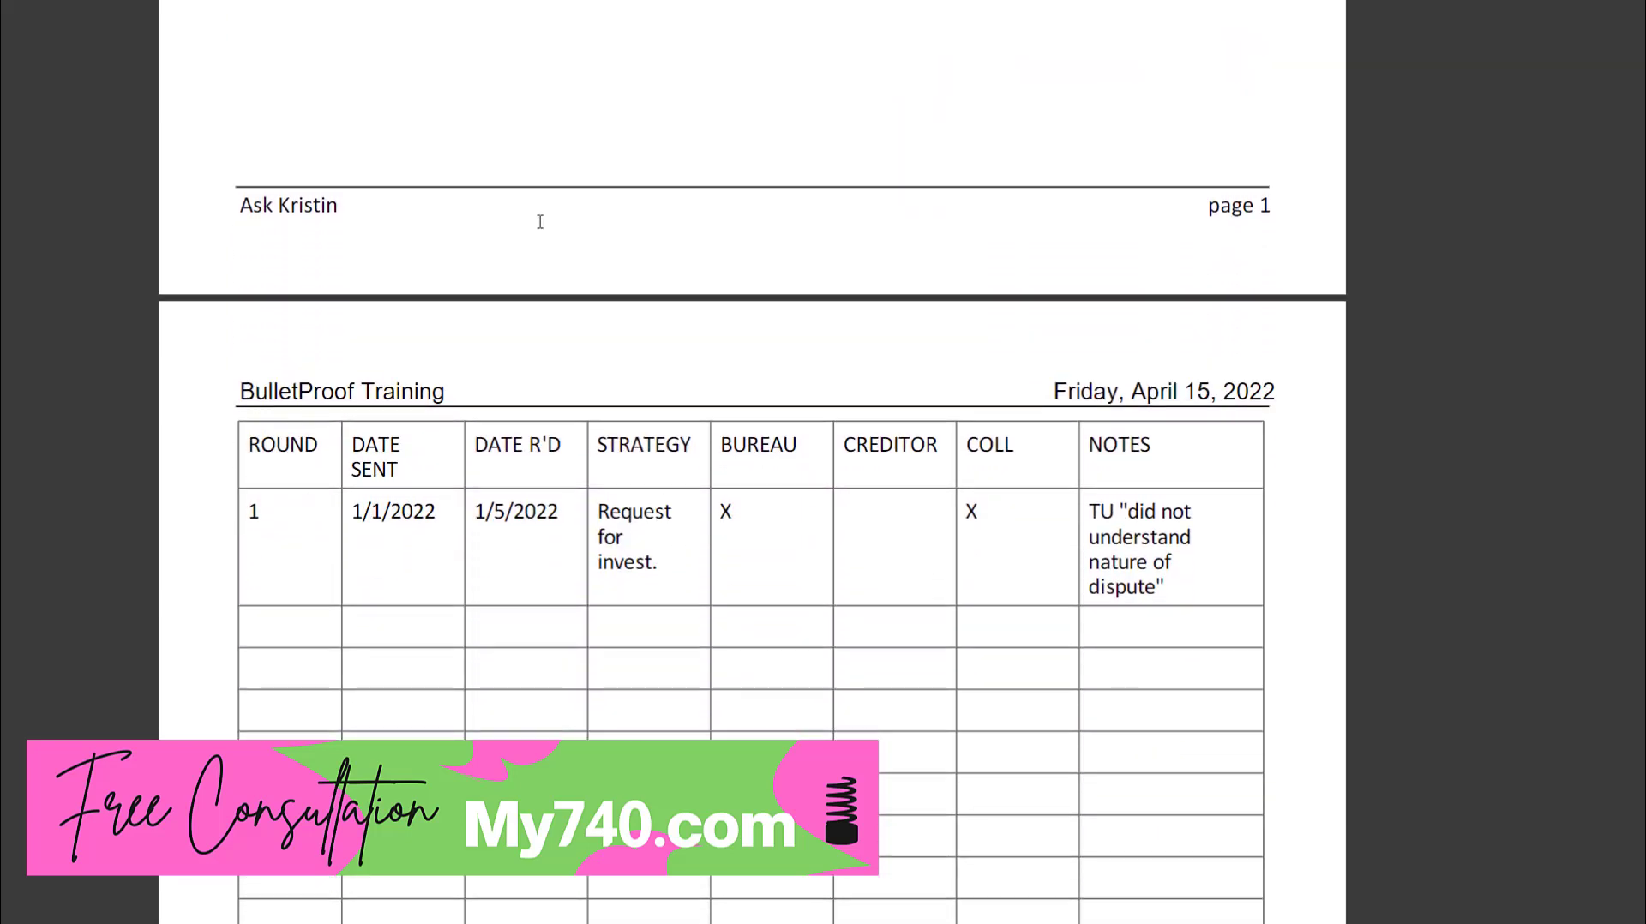
scroll("down", 3)
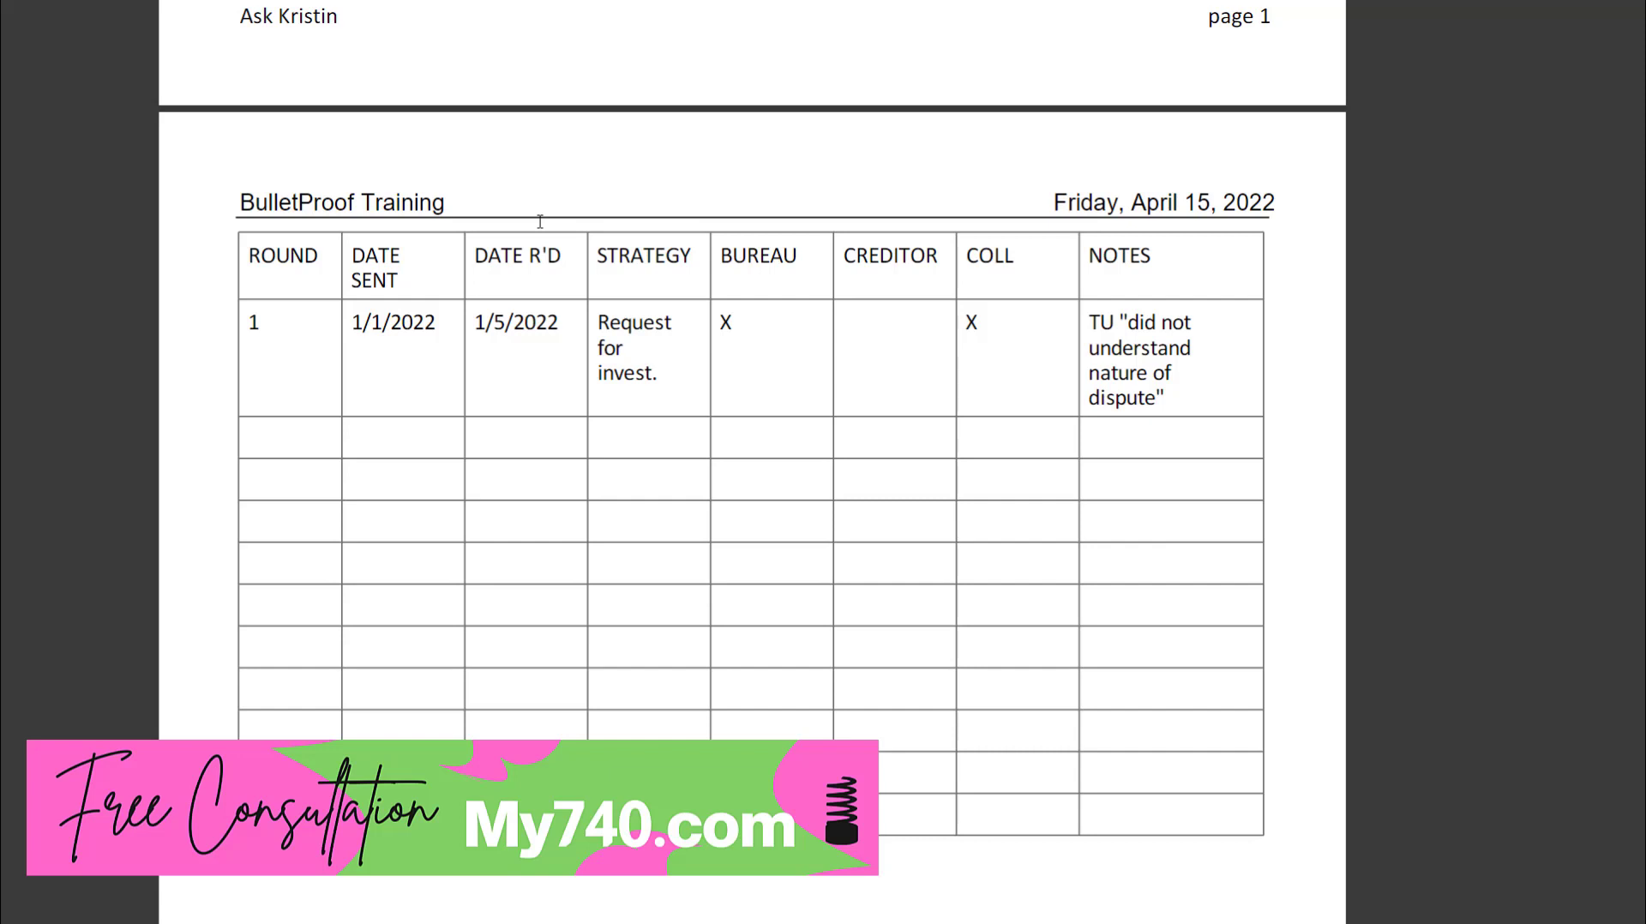
scroll("down", 3)
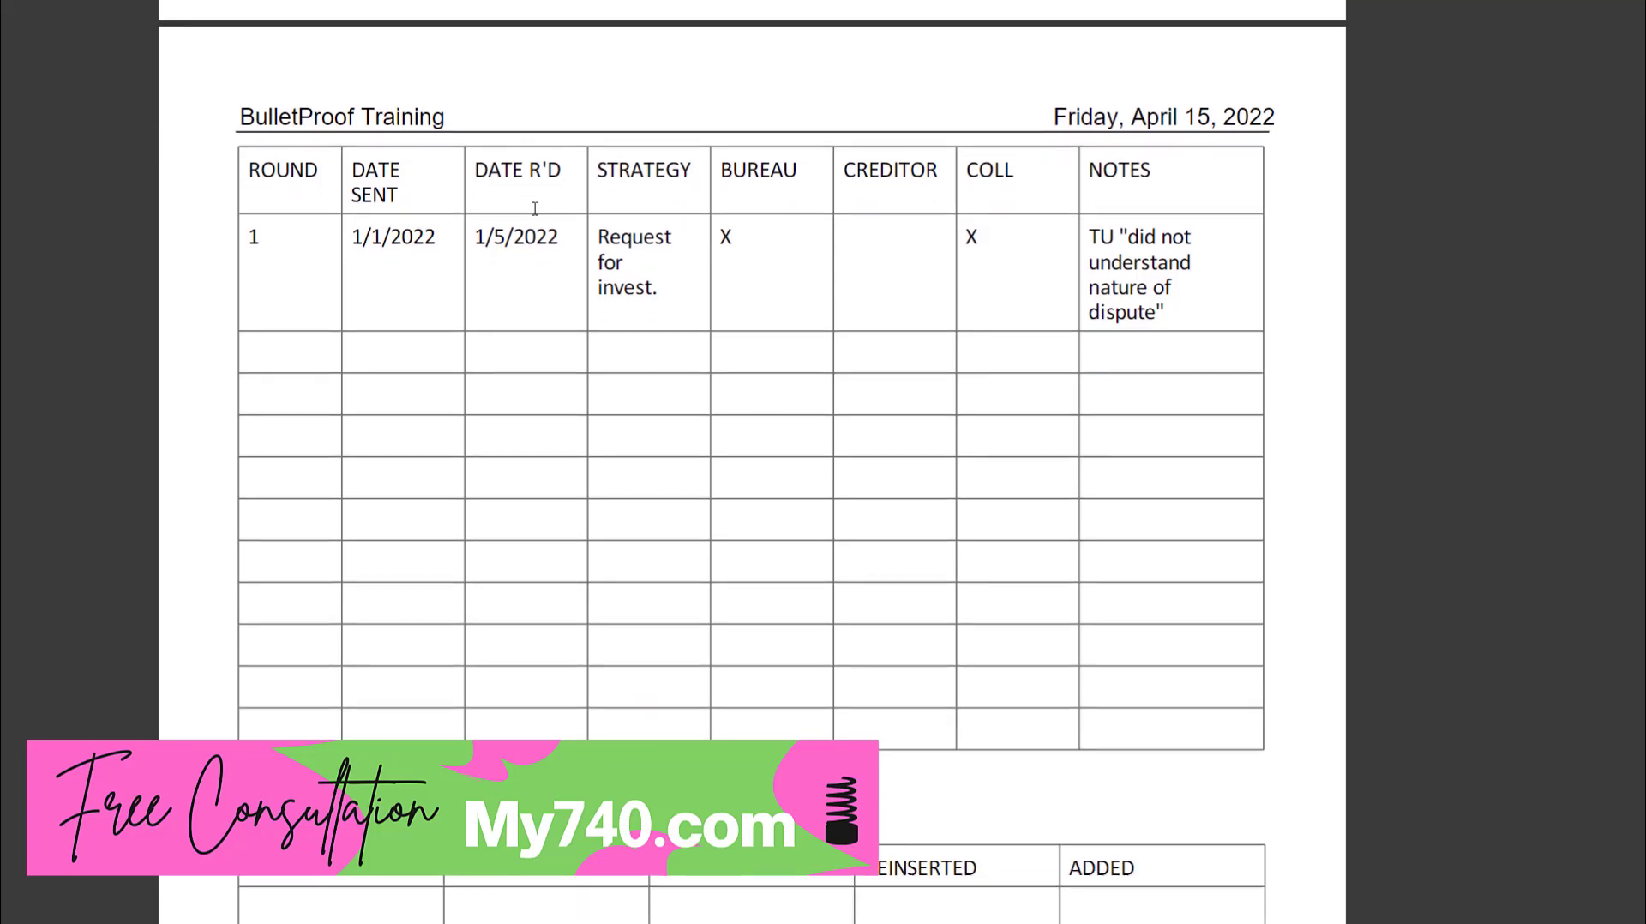
scroll("down", 3)
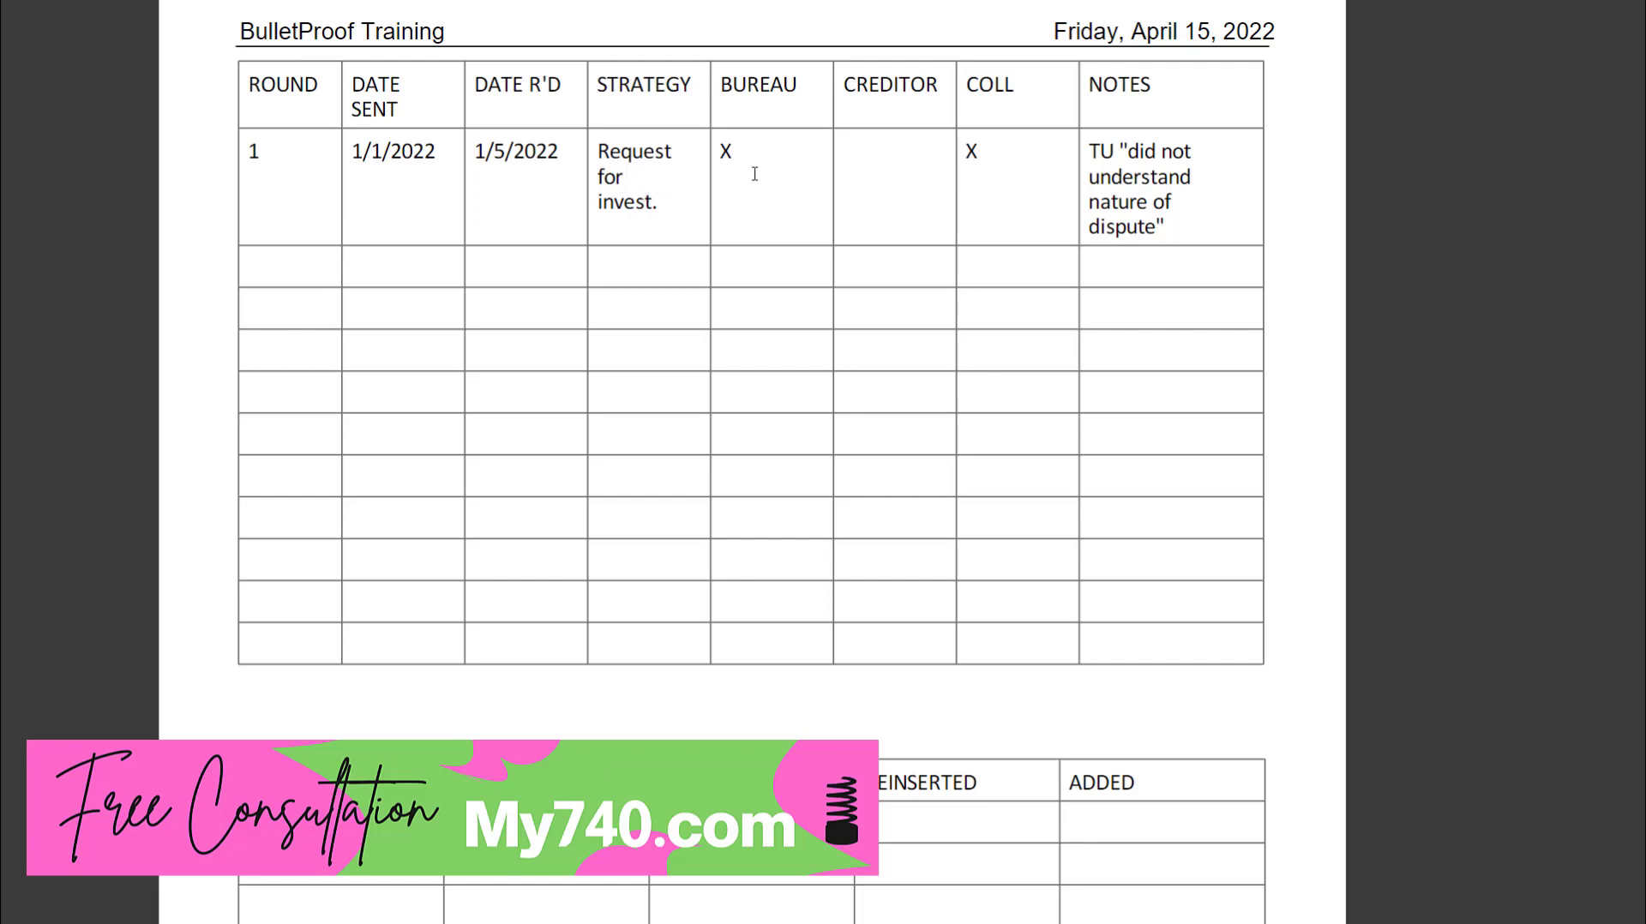
mouse_move(1049, 178)
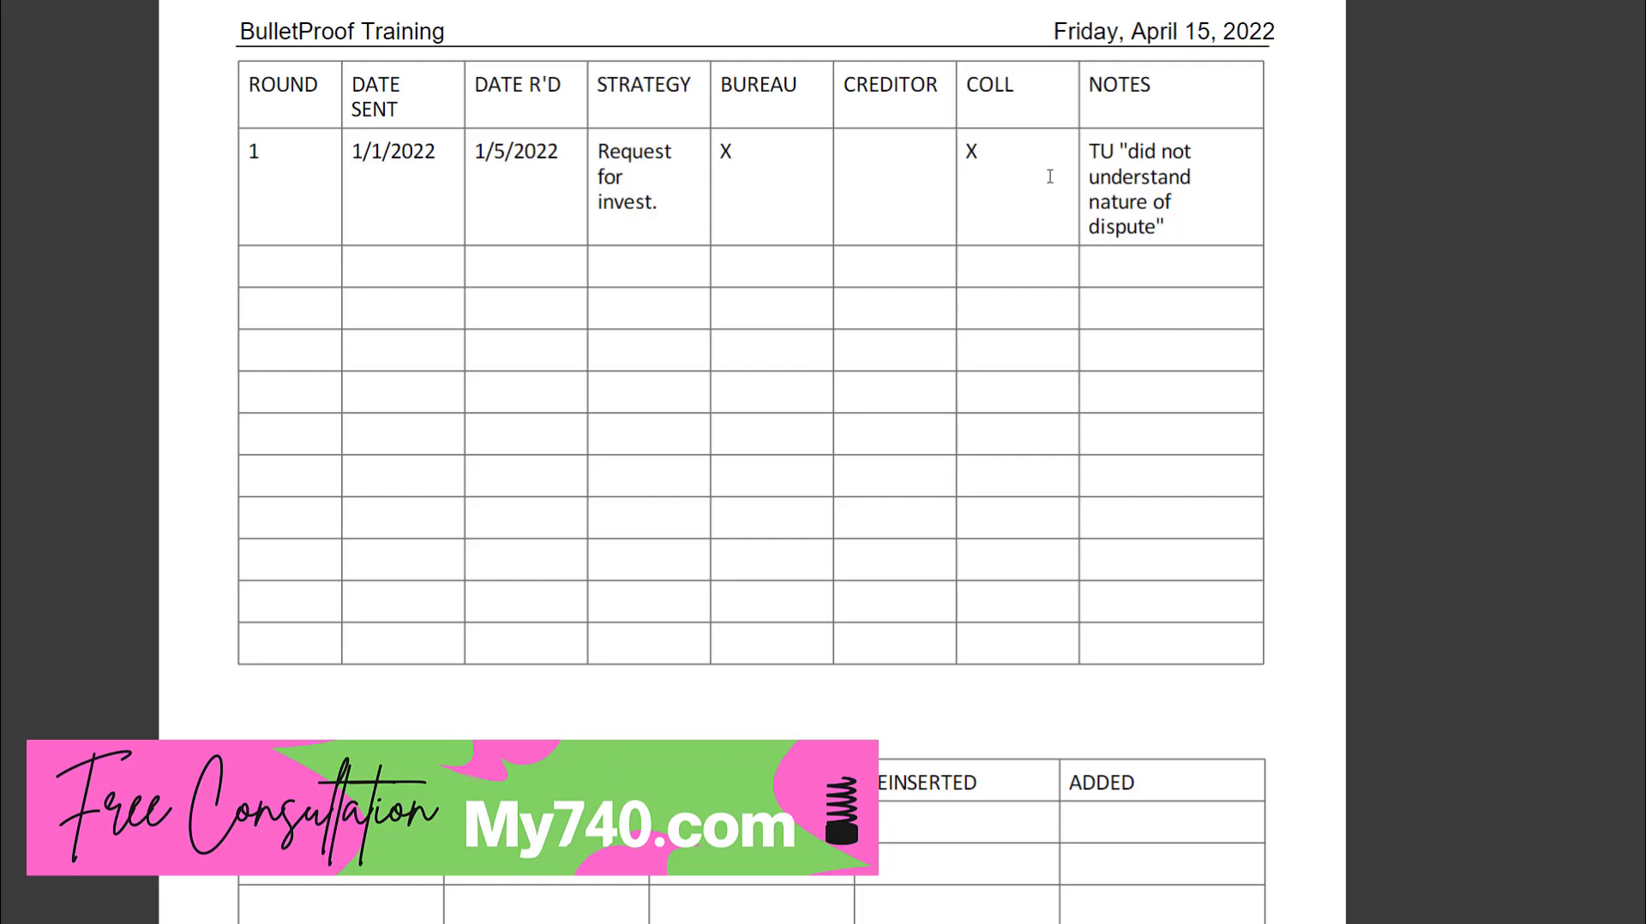
mouse_move(1039, 170)
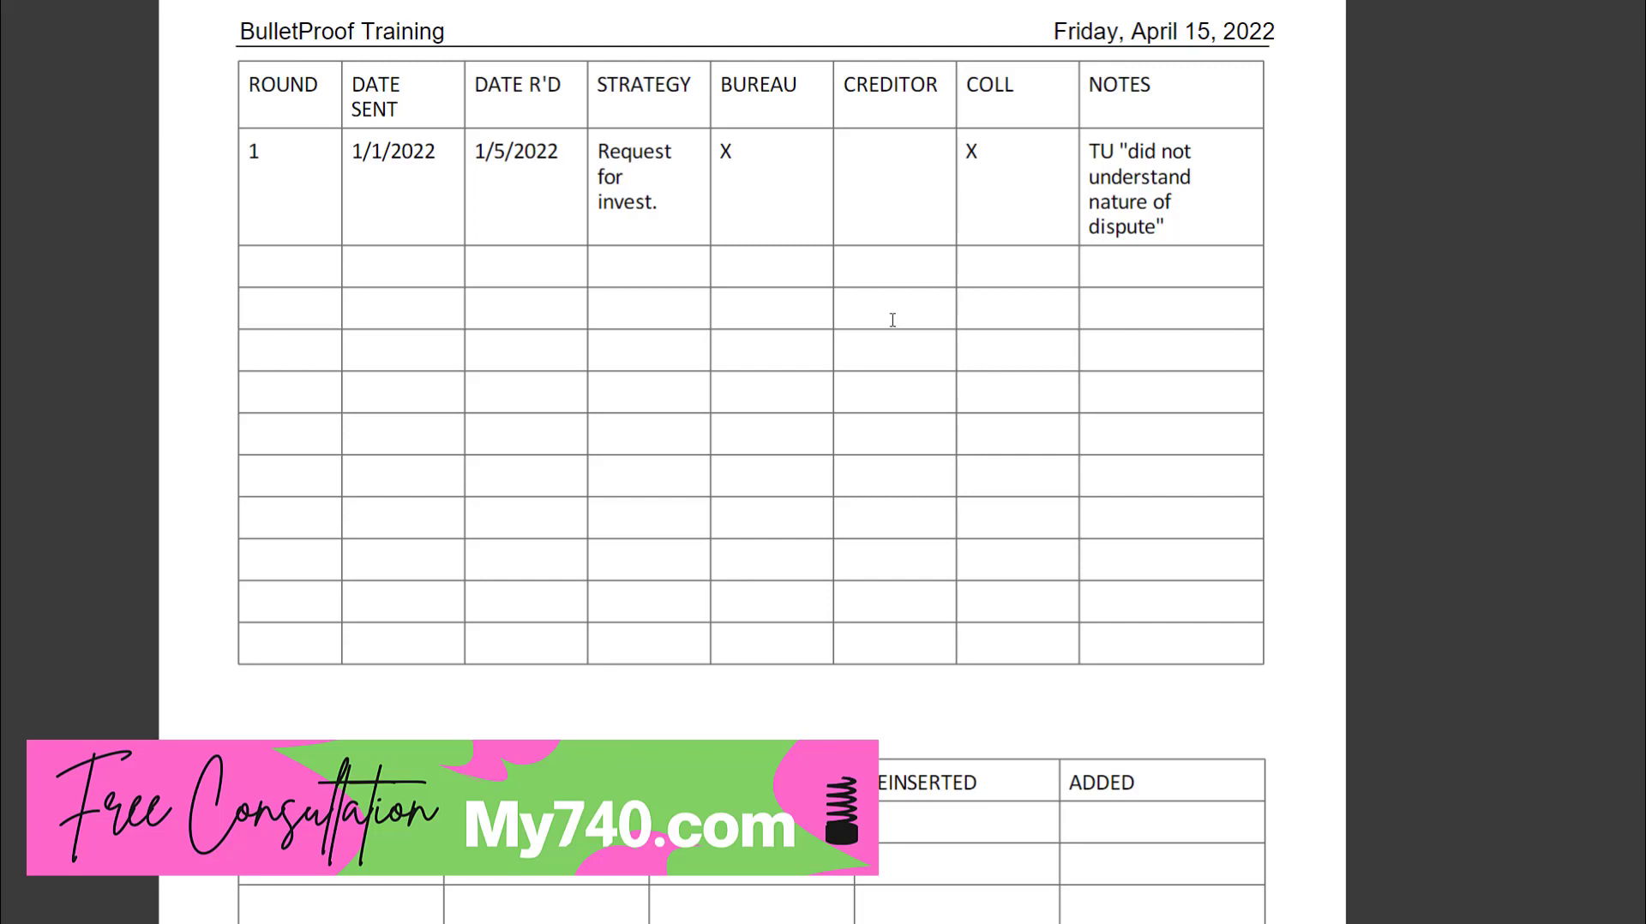
Scroll further down page two to view the empty accounts table
scroll("down", 3)
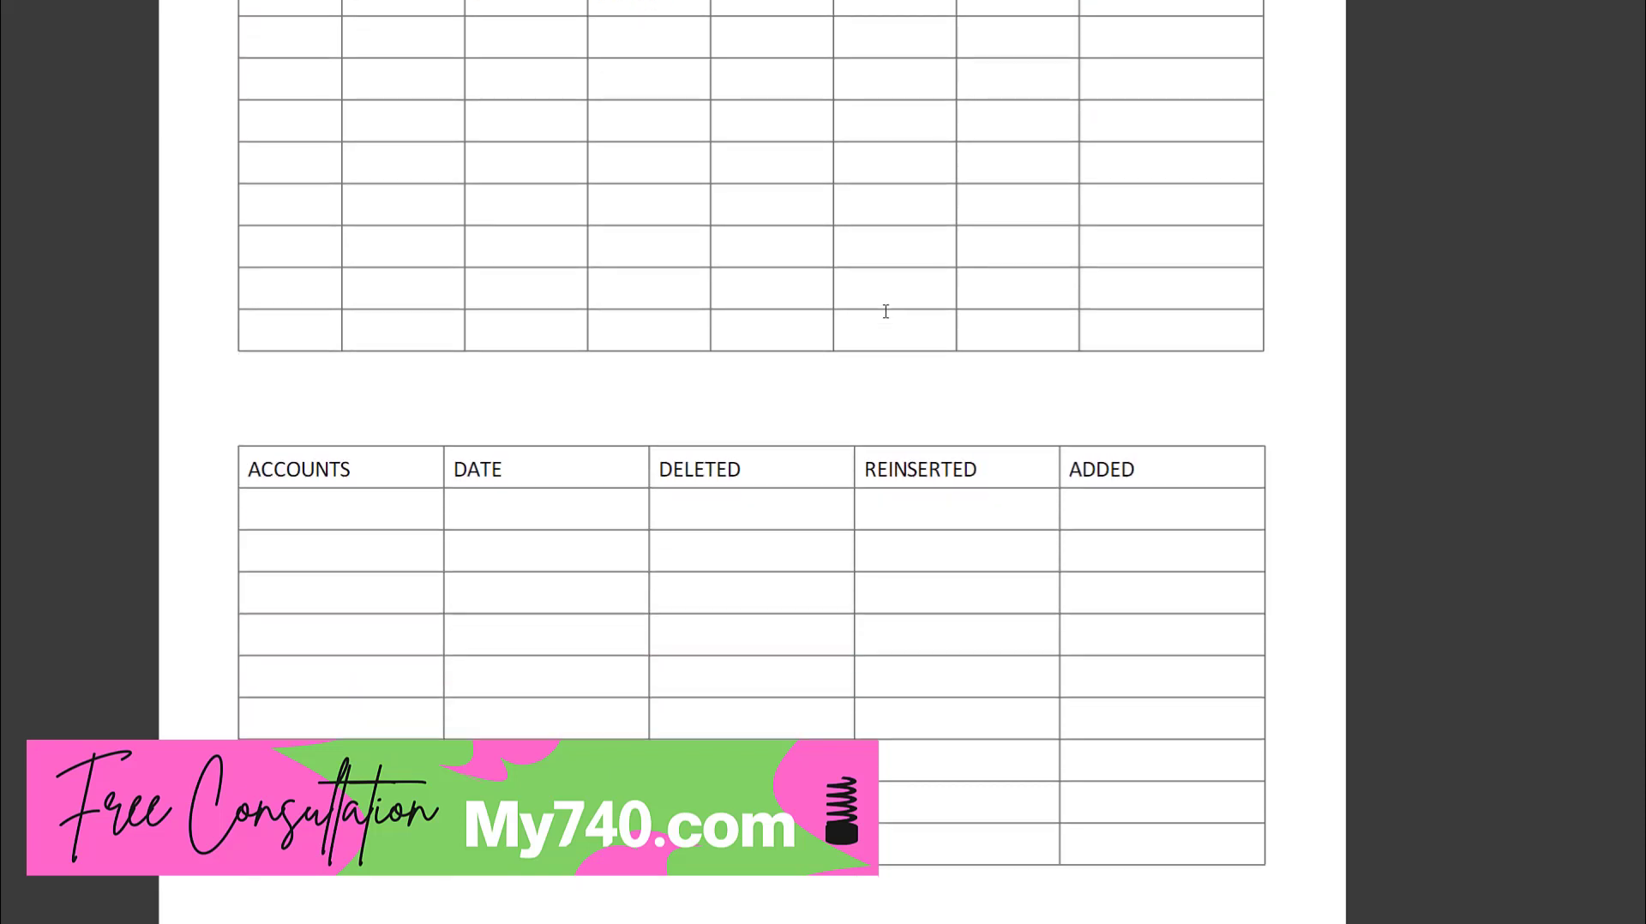
scroll("down", 3)
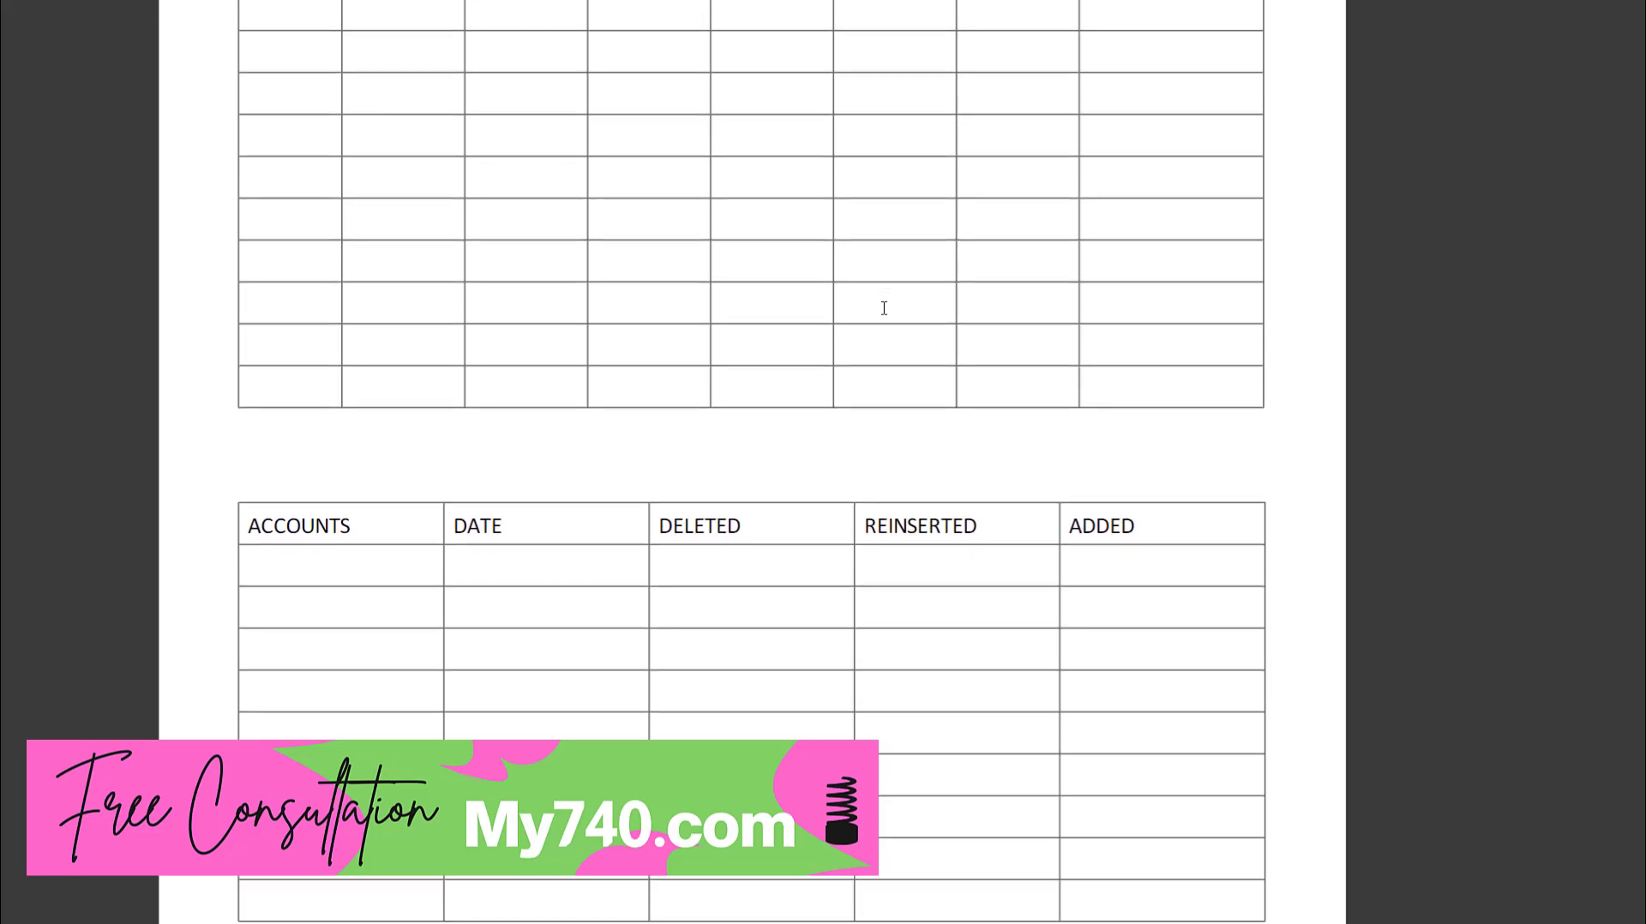
mouse_move(866, 305)
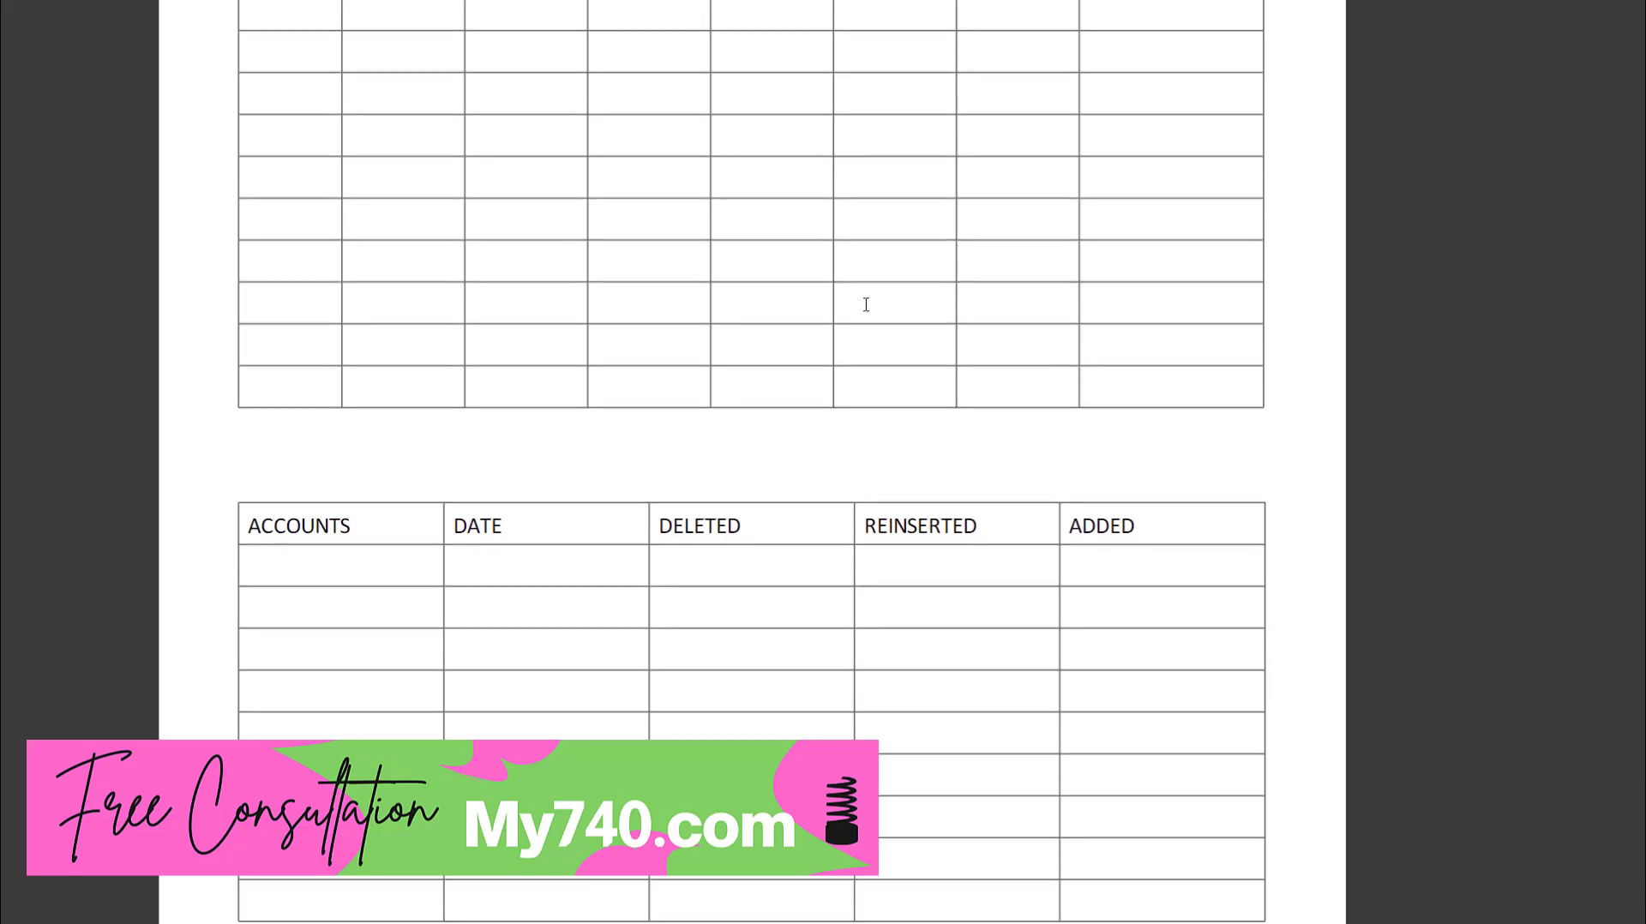
mouse_move(835, 305)
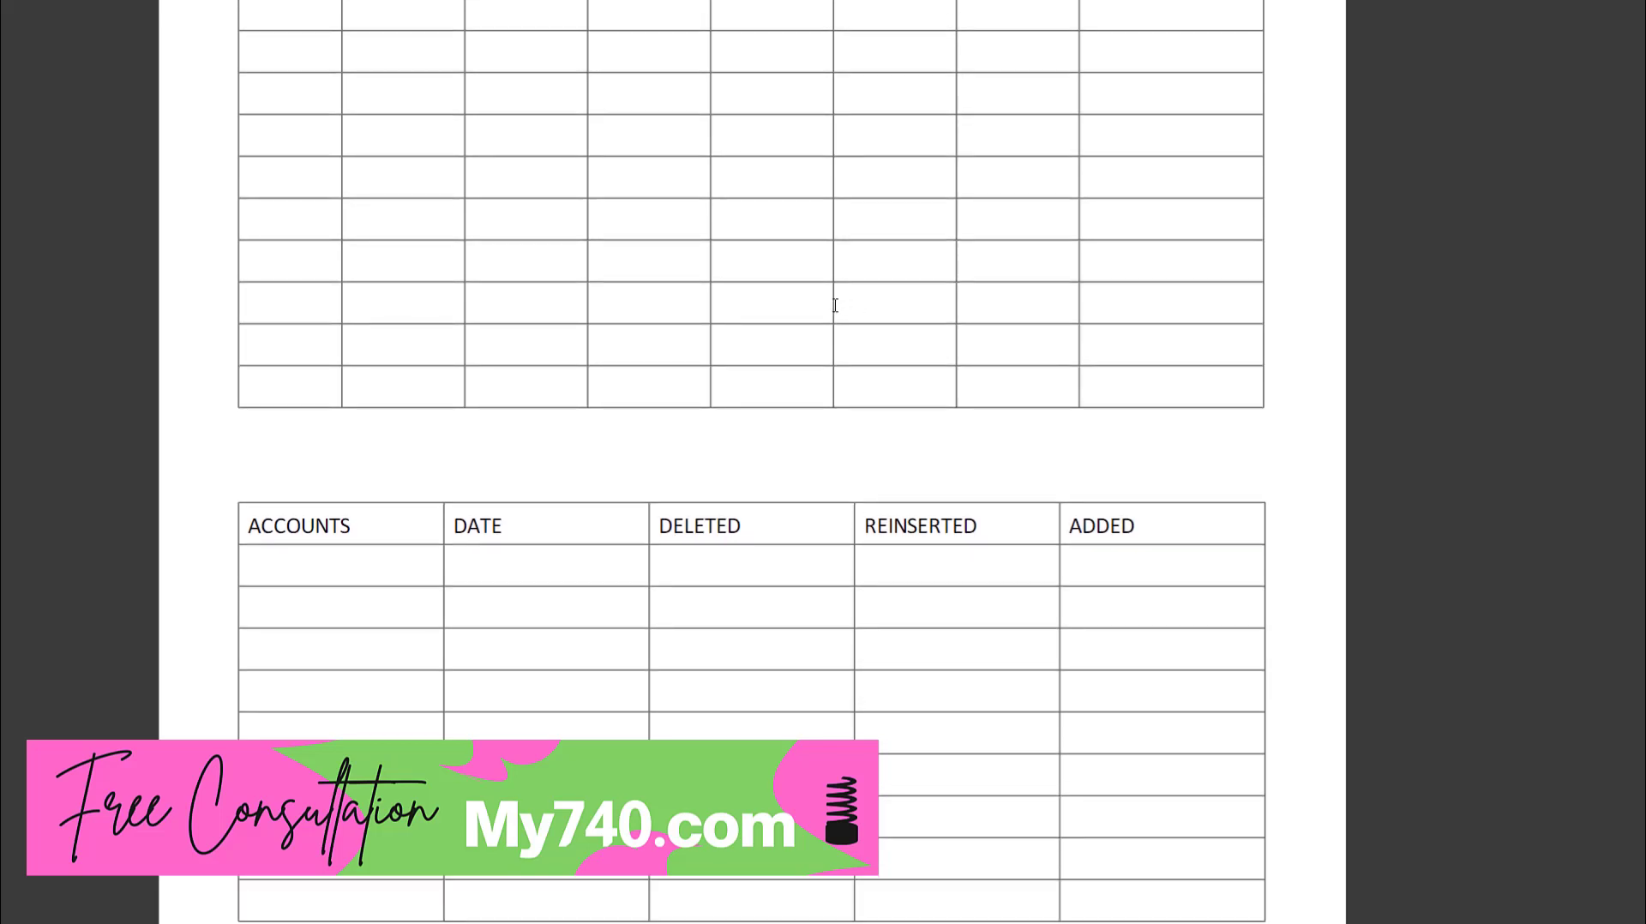
mouse_move(771, 539)
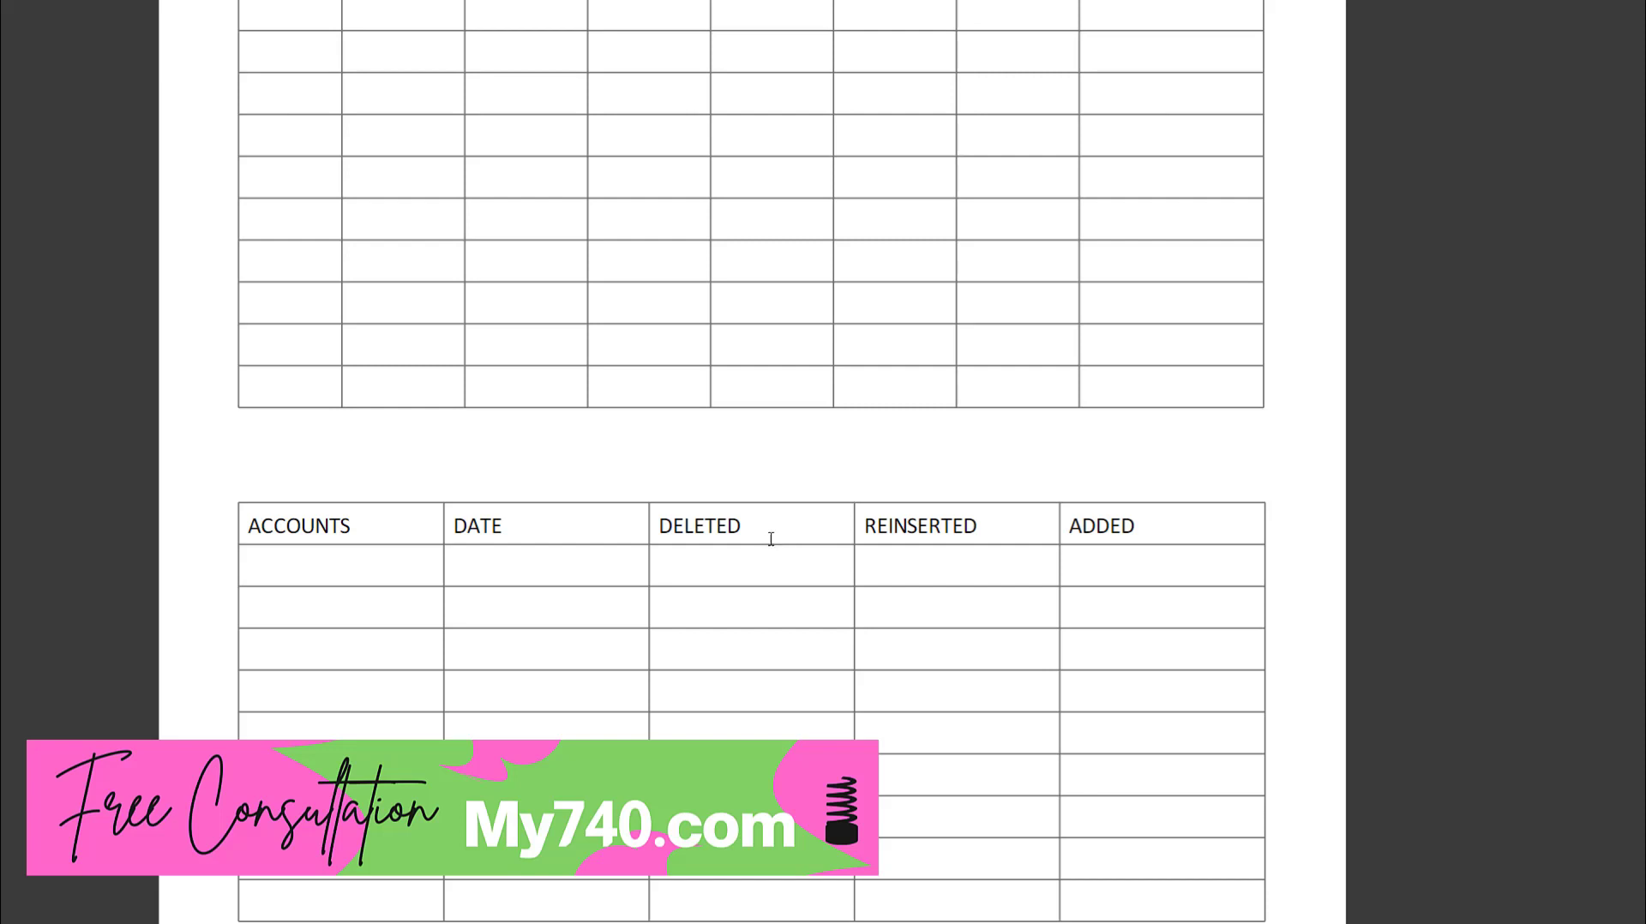
mouse_move(528, 598)
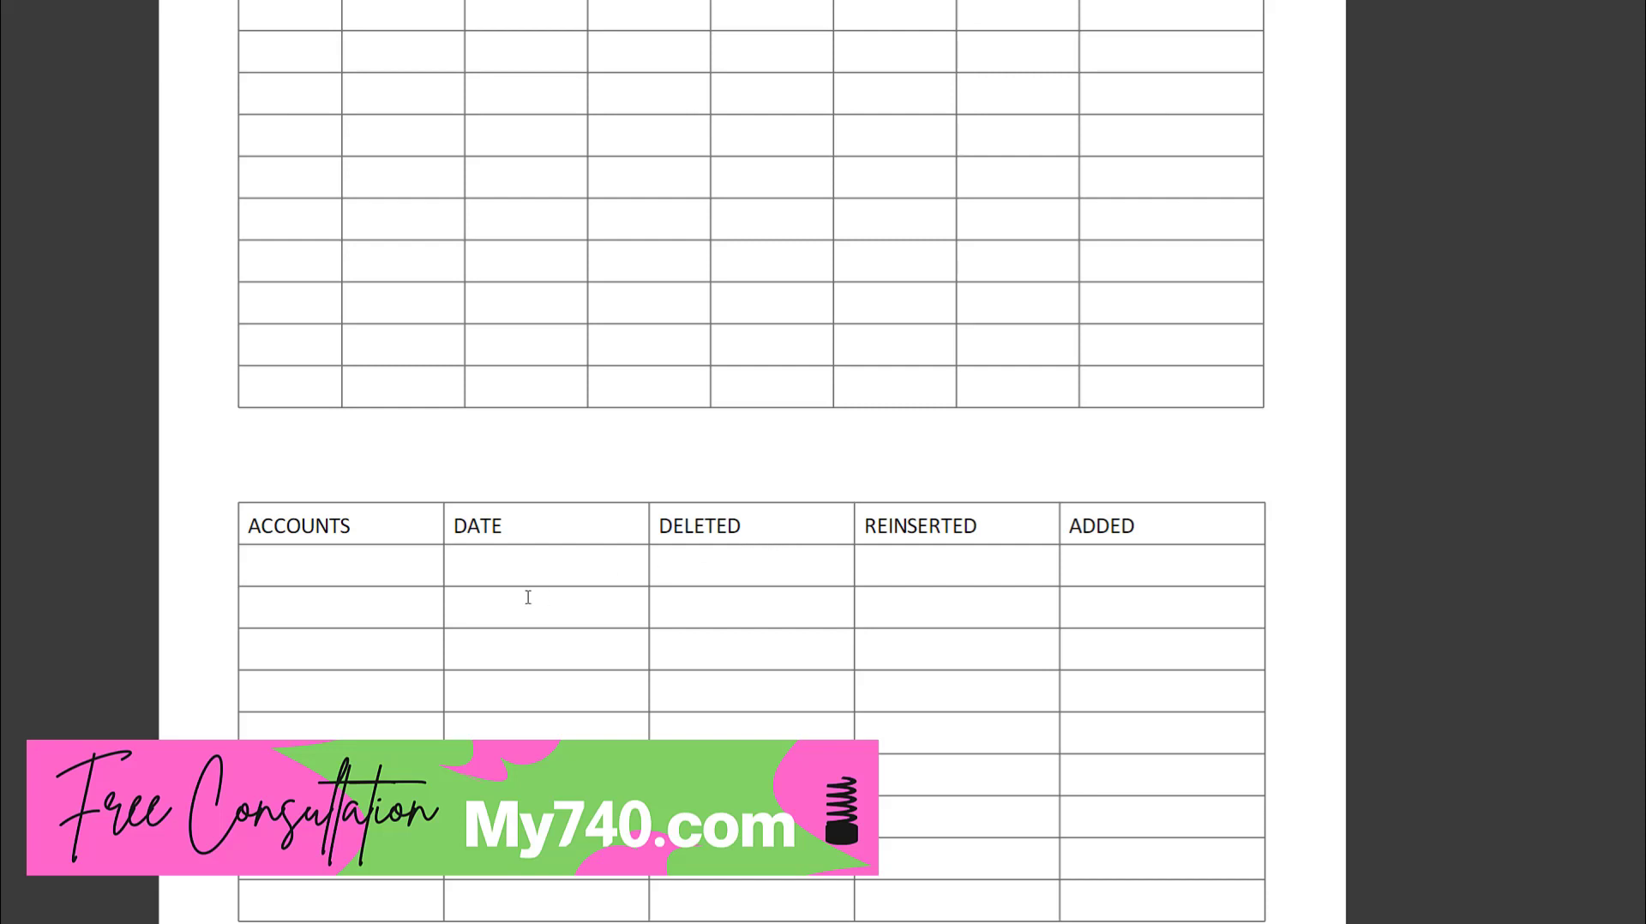
mouse_move(585, 585)
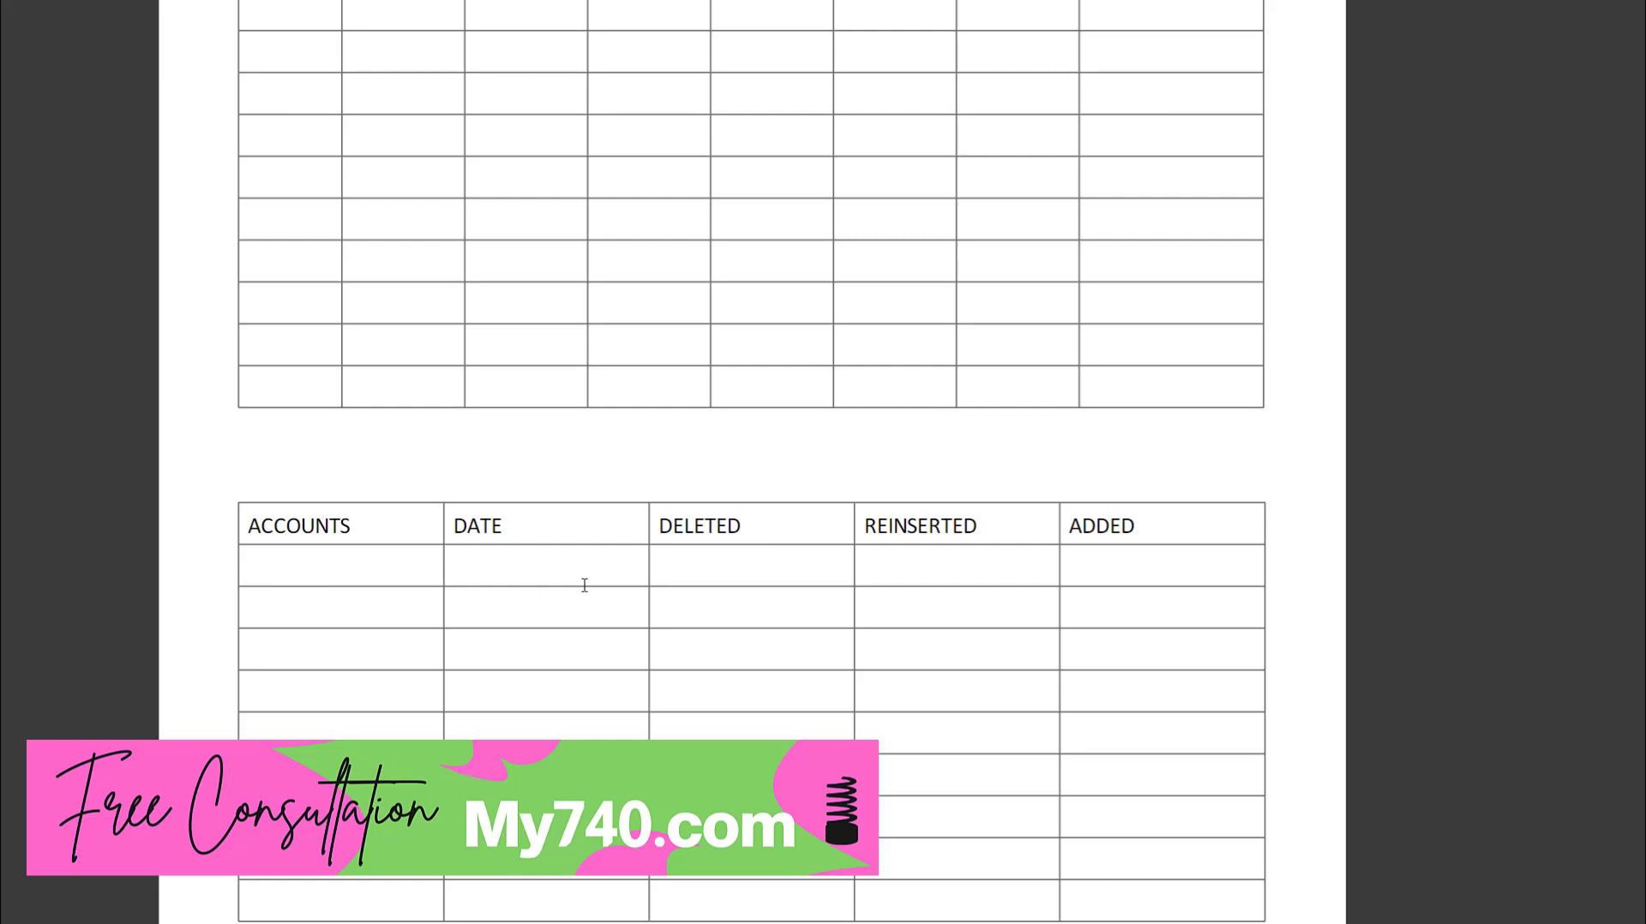
mouse_move(961, 571)
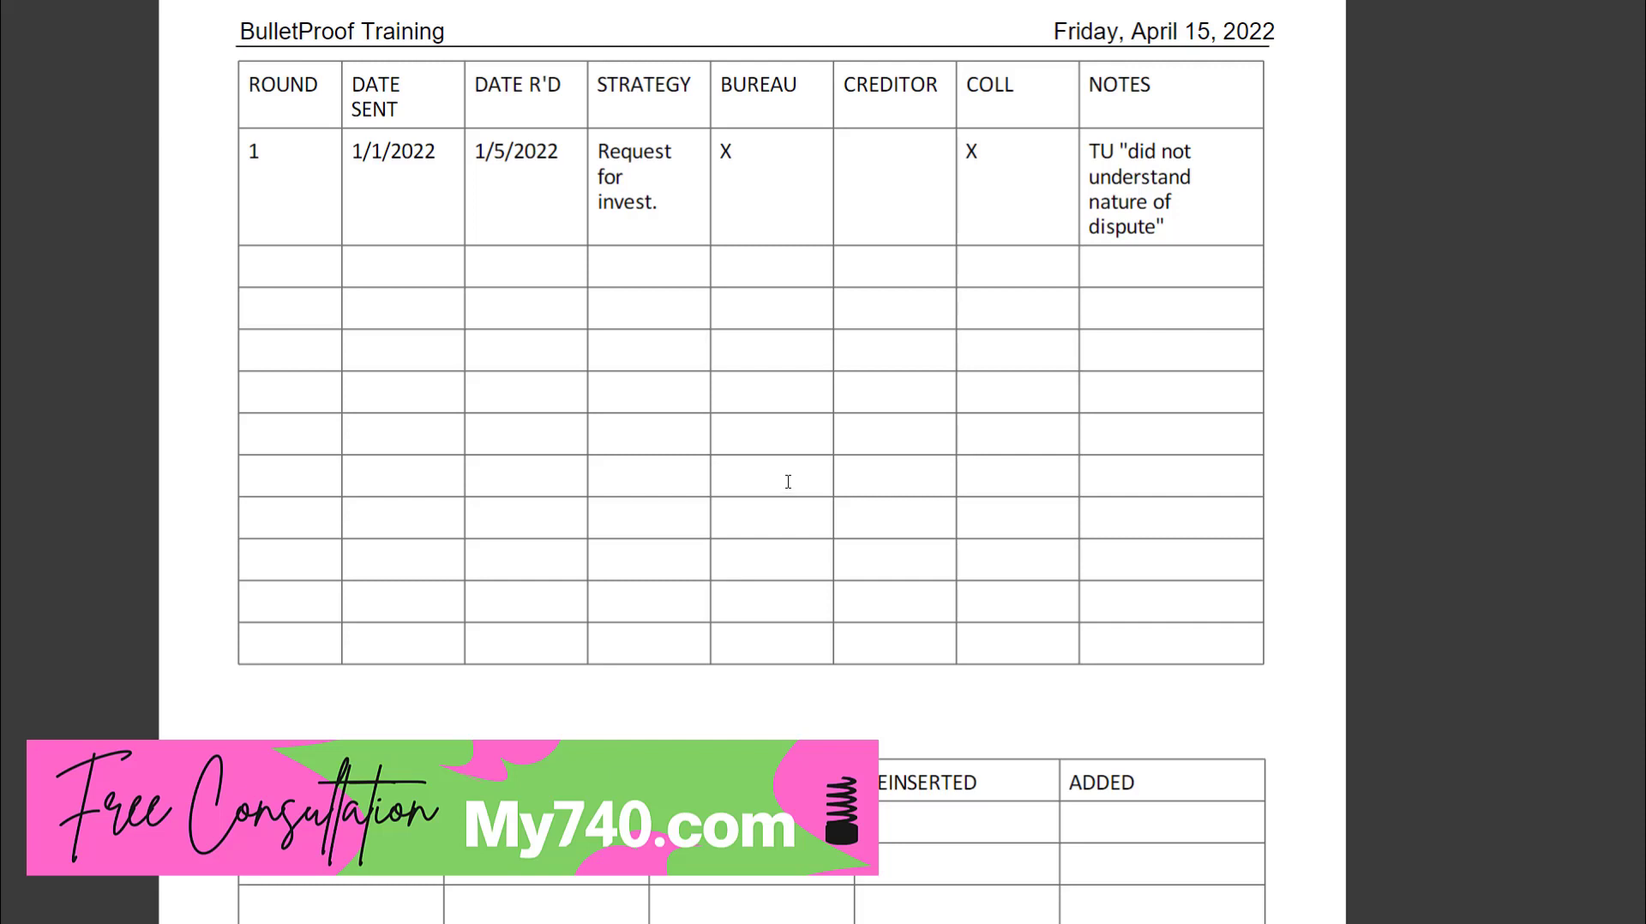
mouse_move(791, 480)
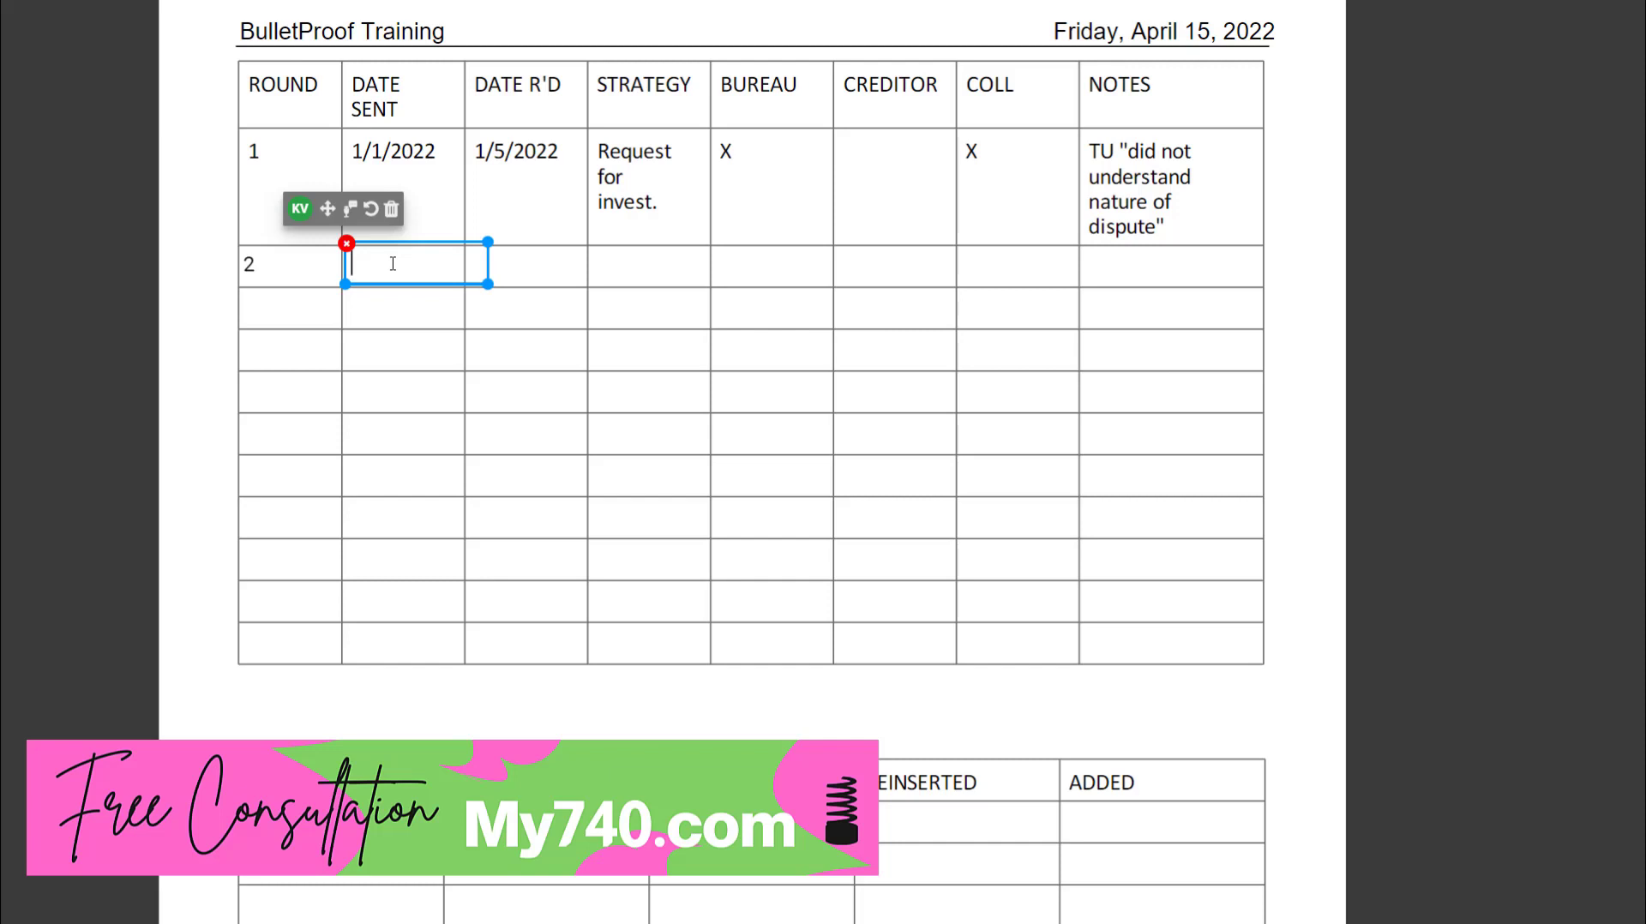
Enter round 2's dates 2/6/2022 and 2/10/2022, plus its strategy entry
type("2/6/2")
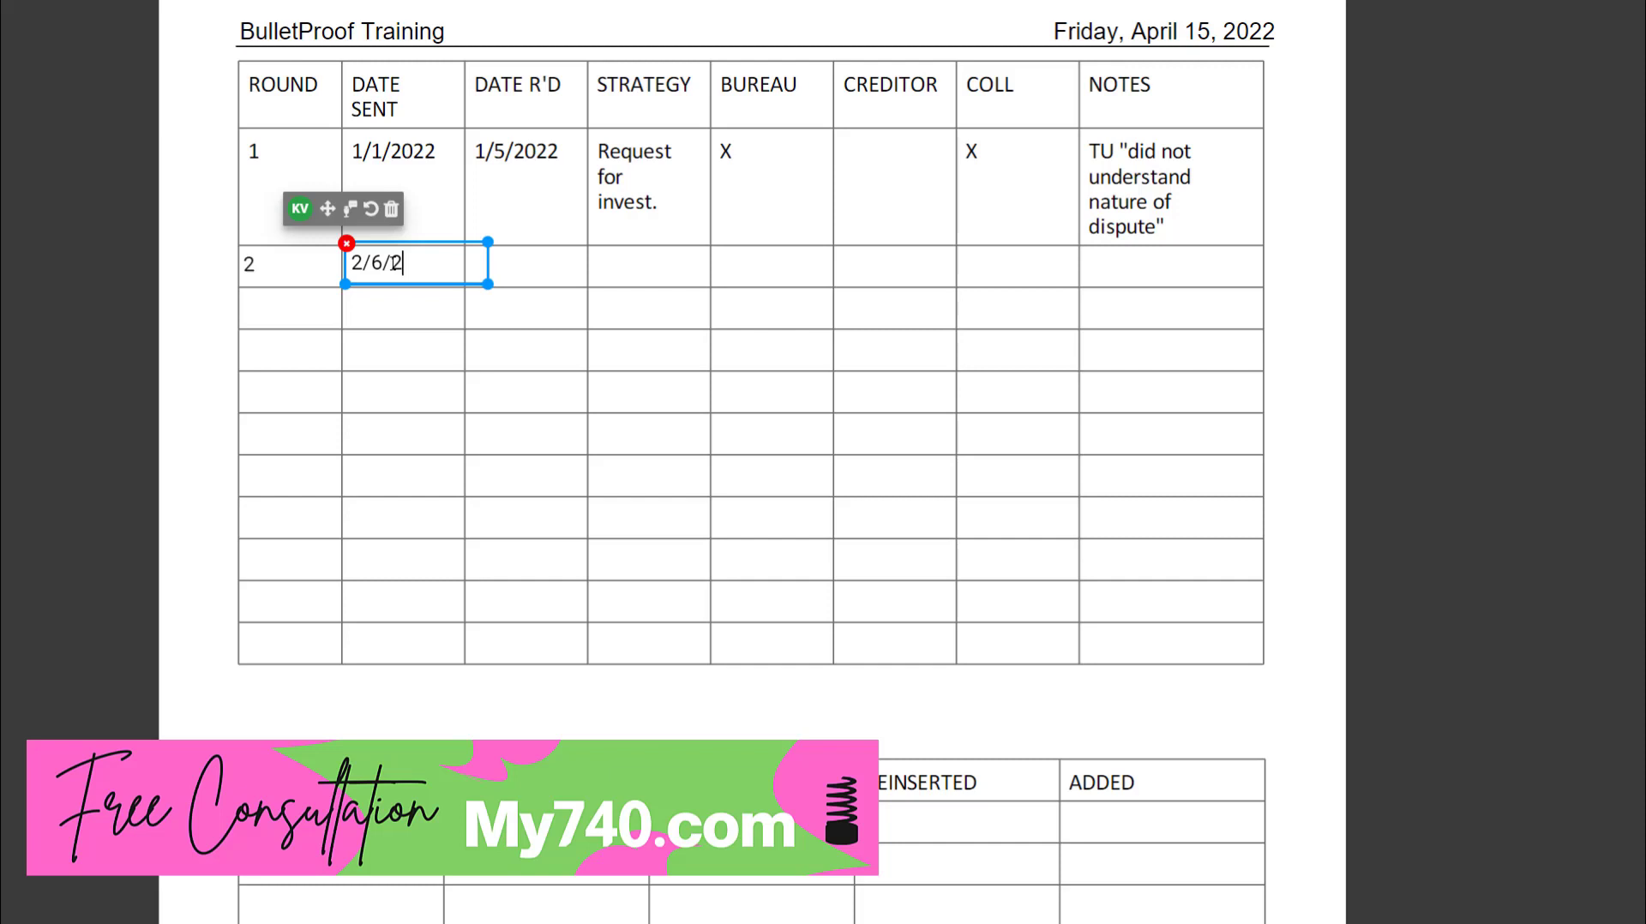
type("022")
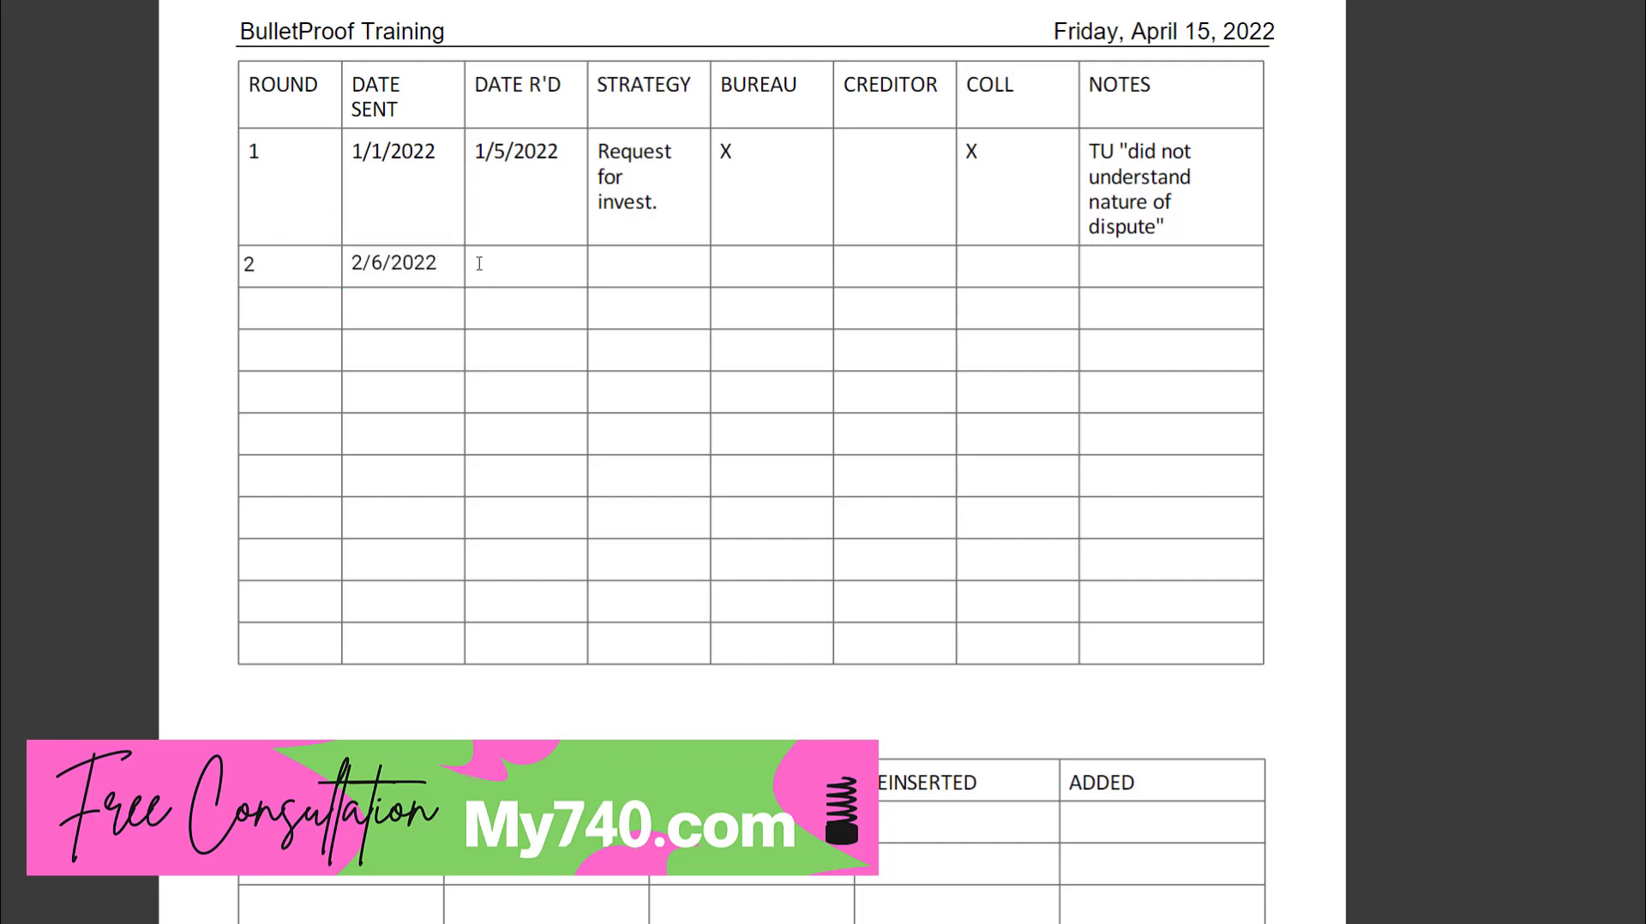
left_click(525, 263)
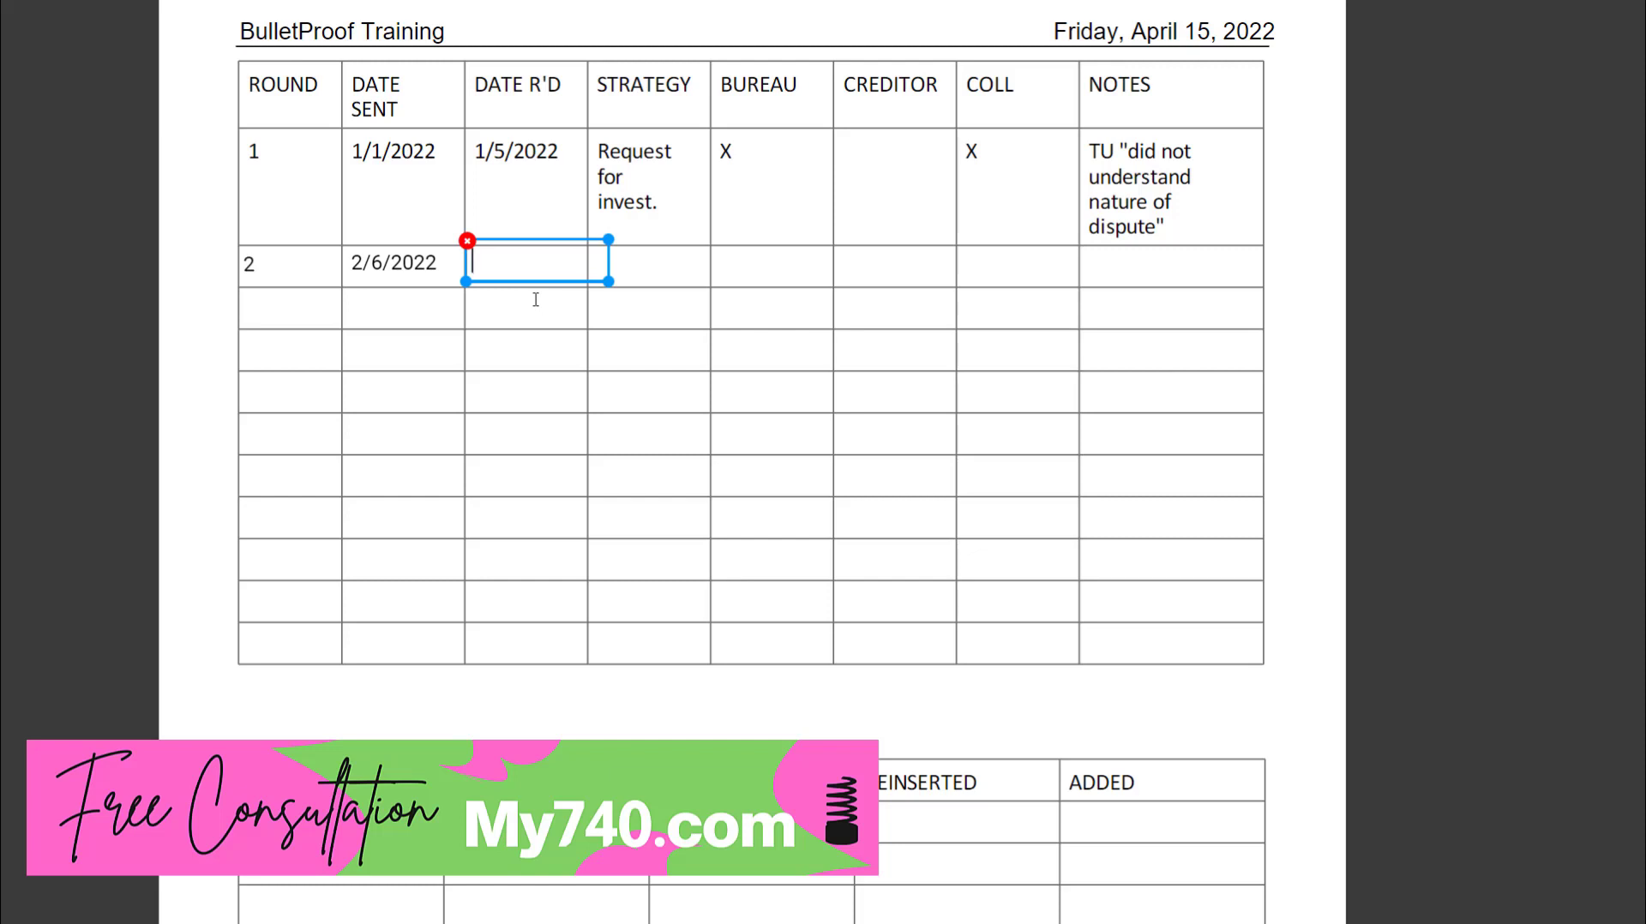
type("2/10")
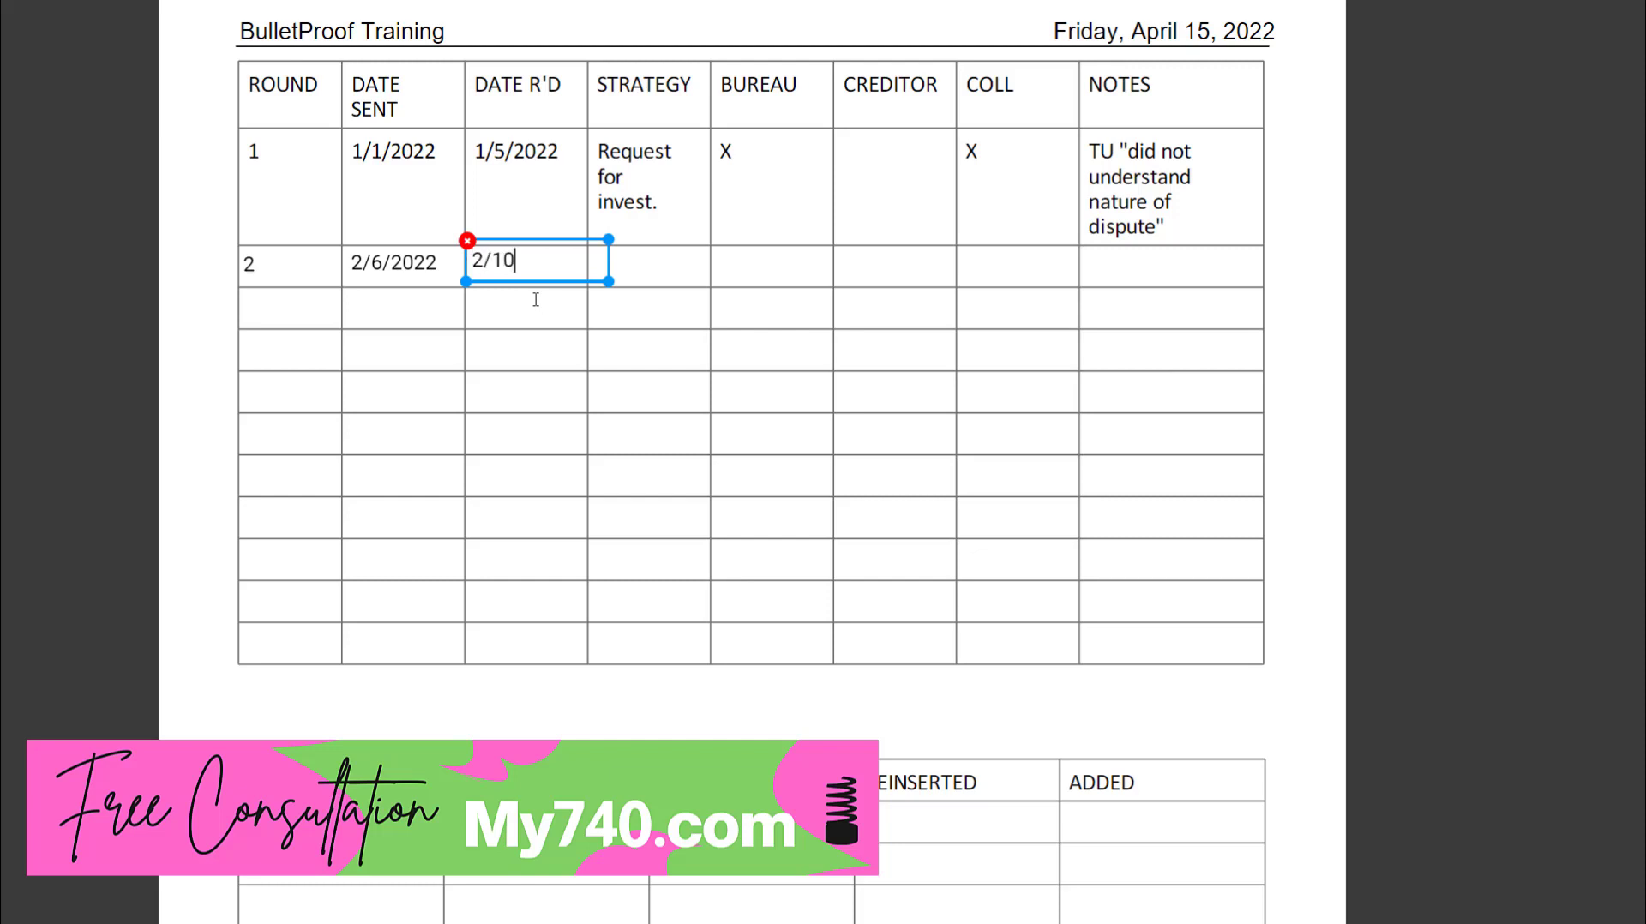
left_click(651, 261)
type("No reply")
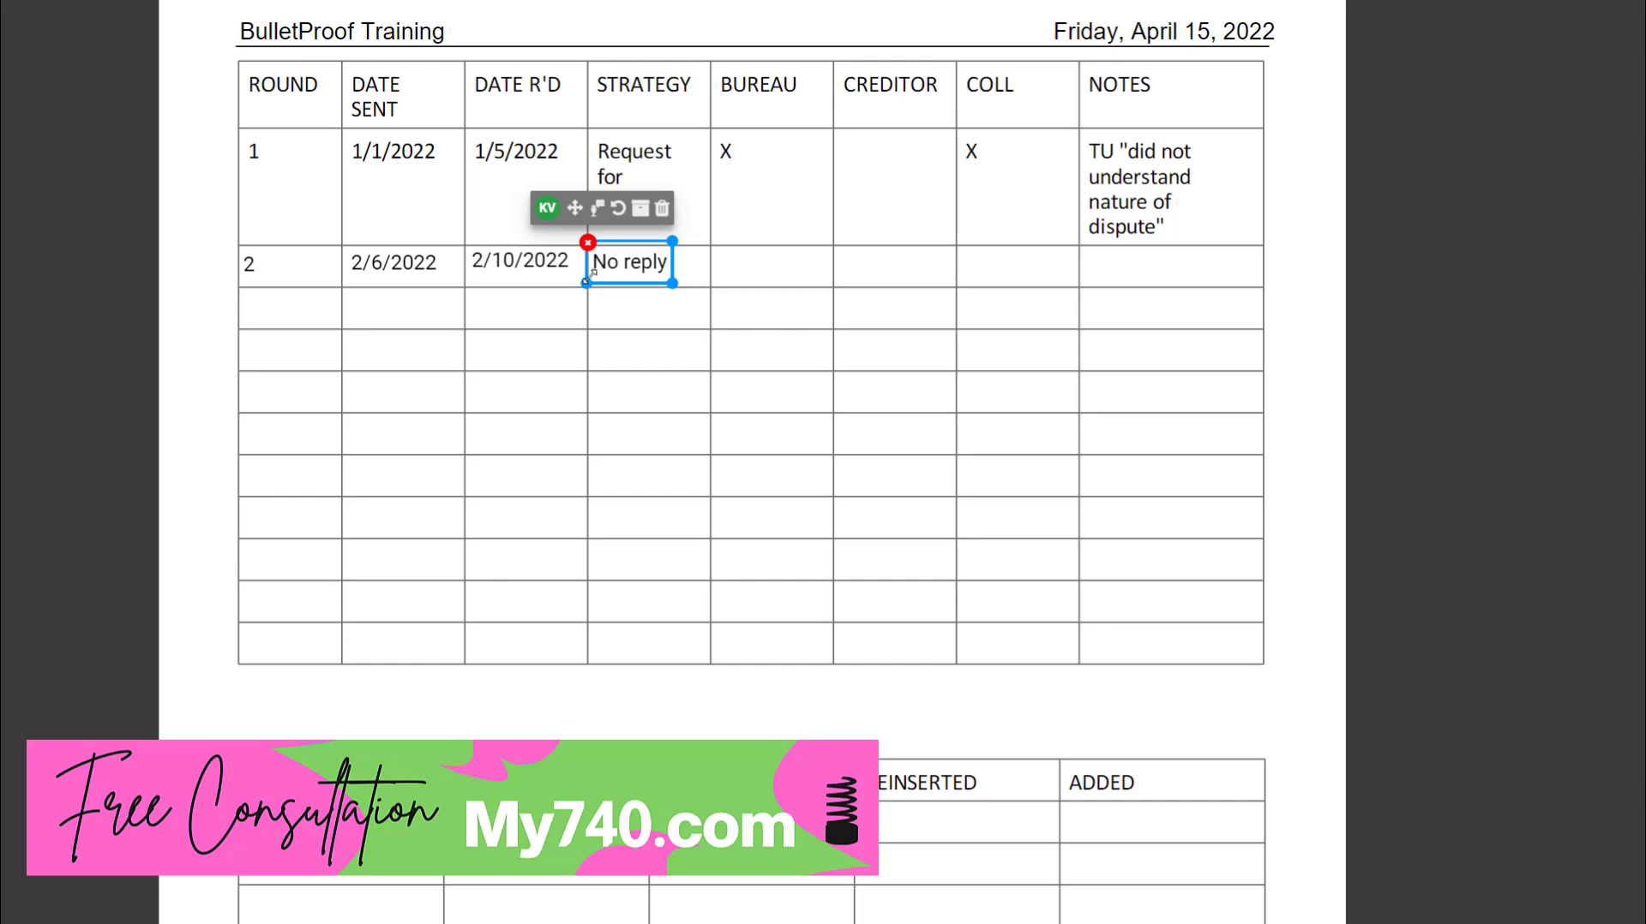
type("invest.")
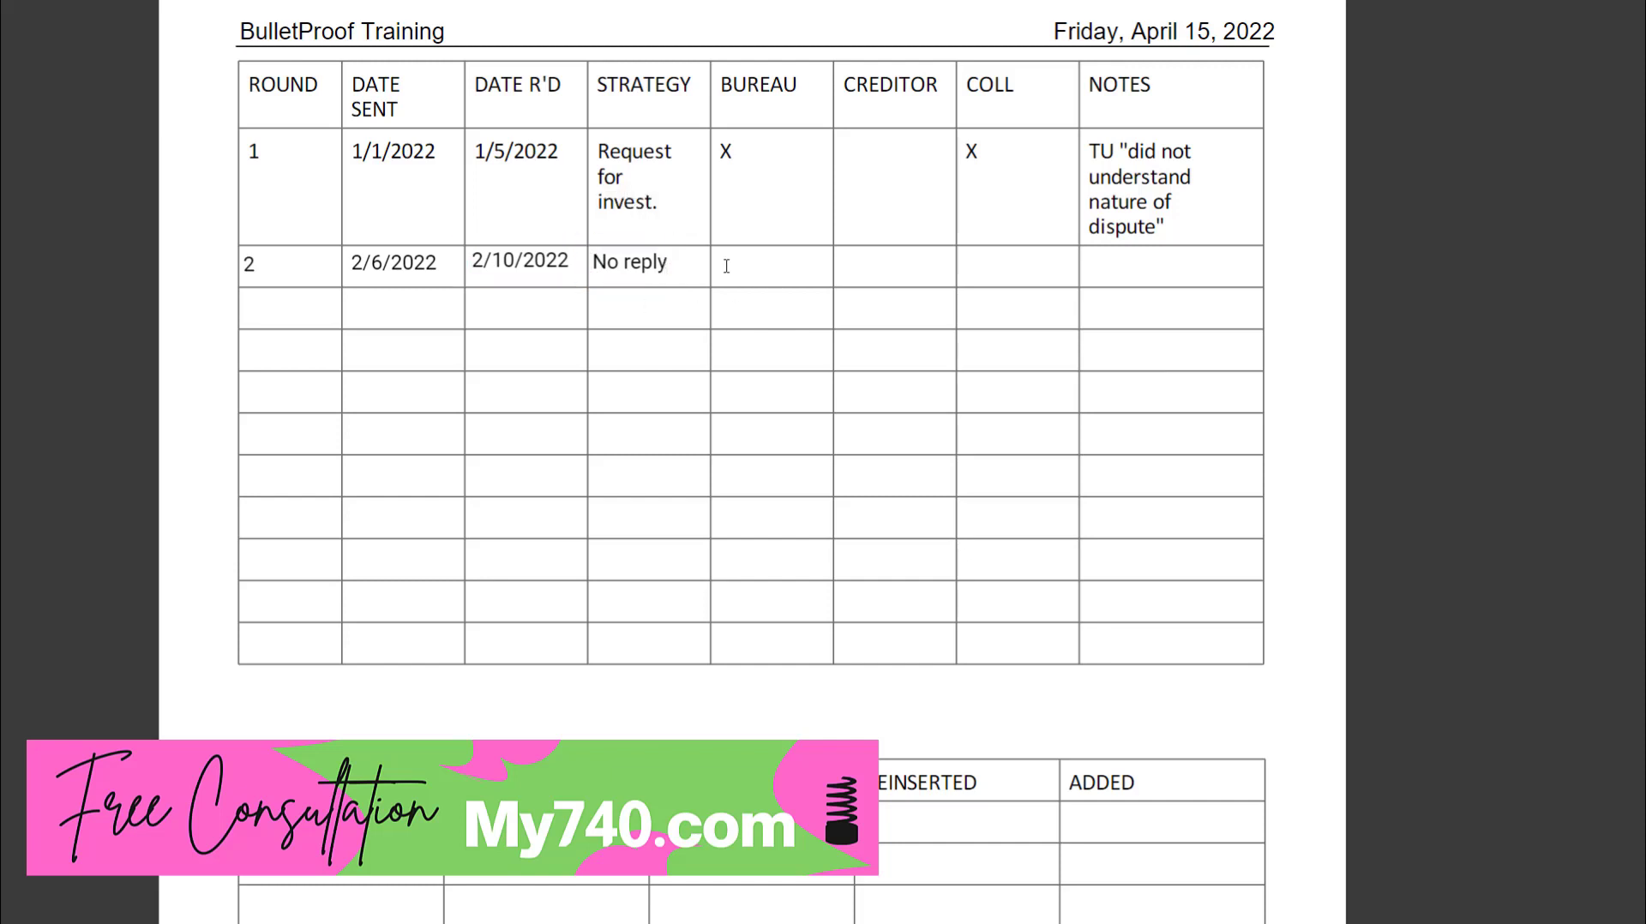
Mark X under BUREAU, CREDITOR and COLL, and note 'no response received'
left_click(770, 265)
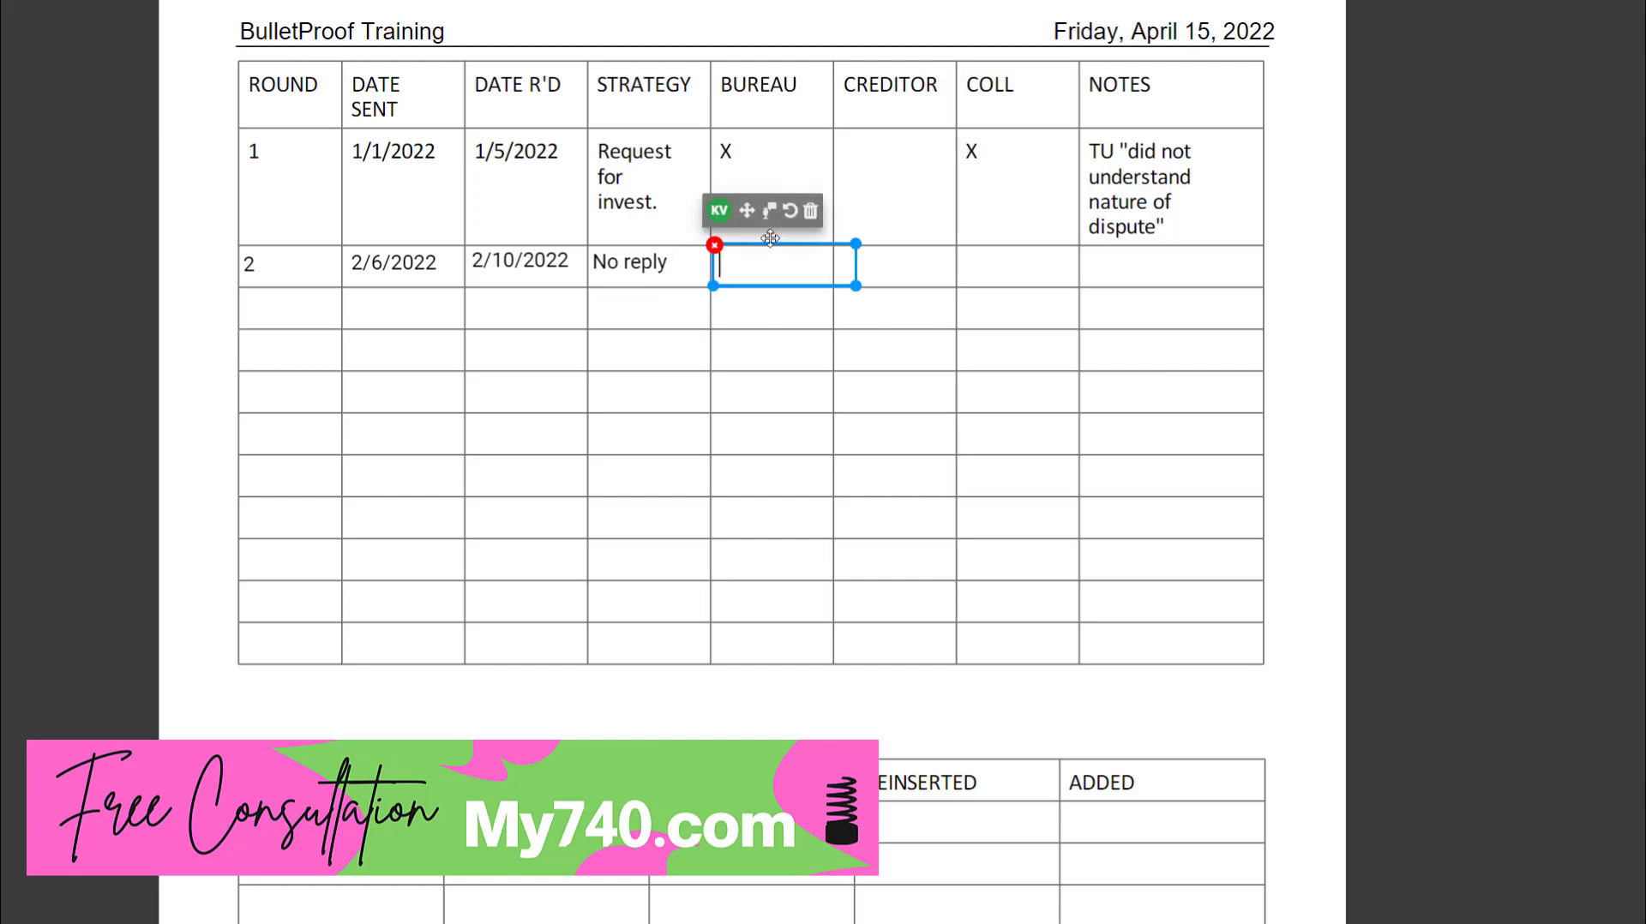
type("X")
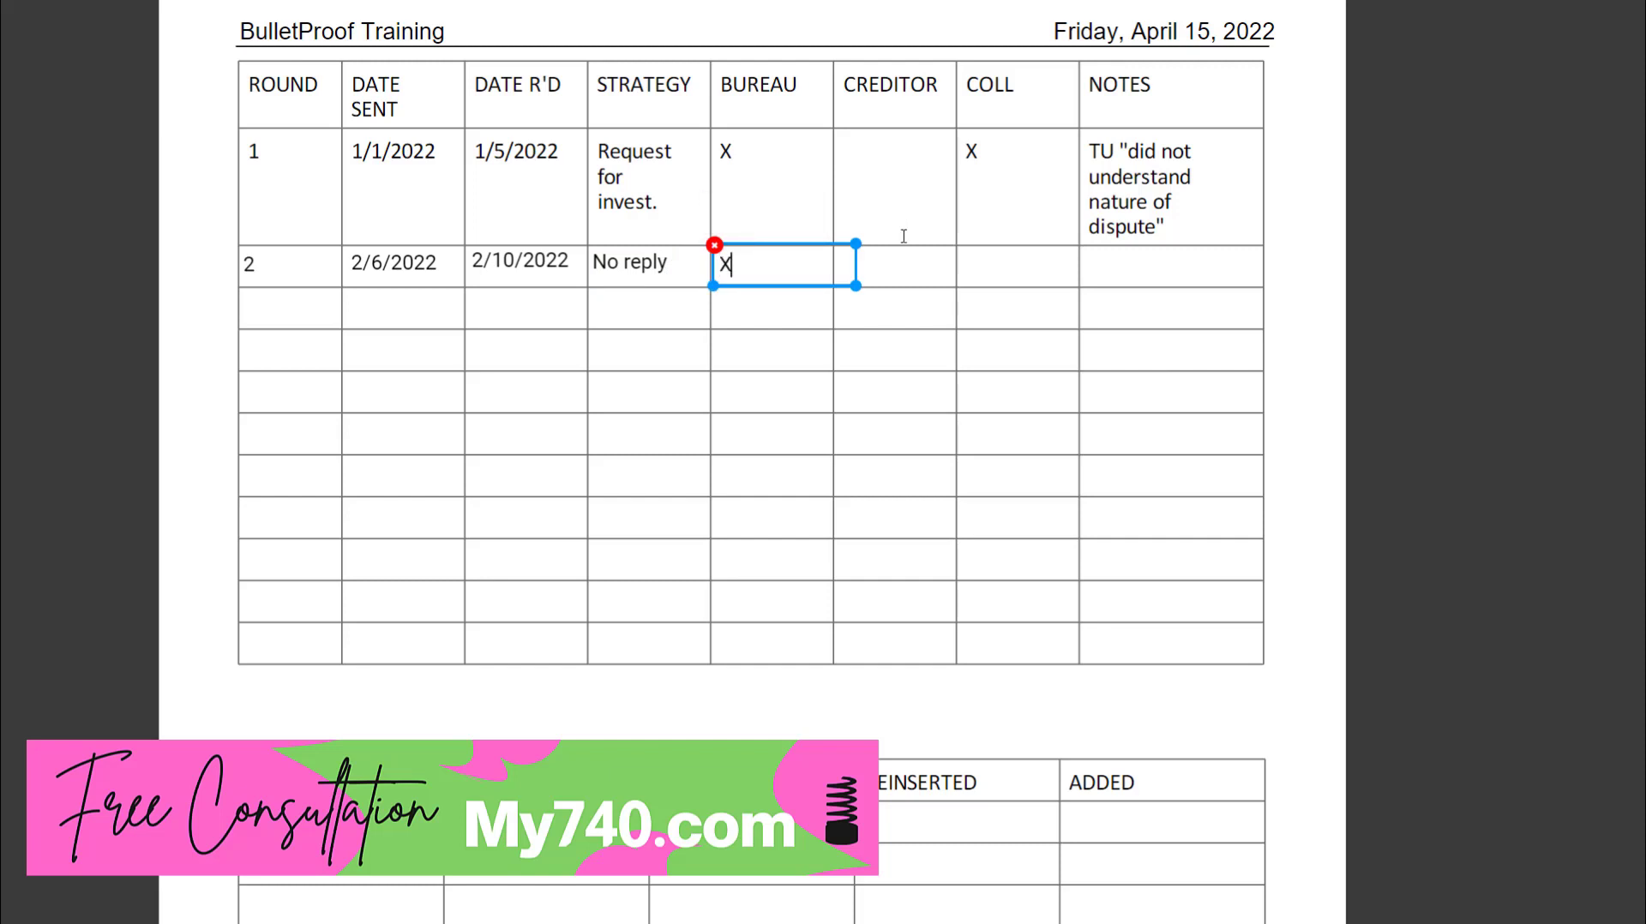
left_click(892, 262)
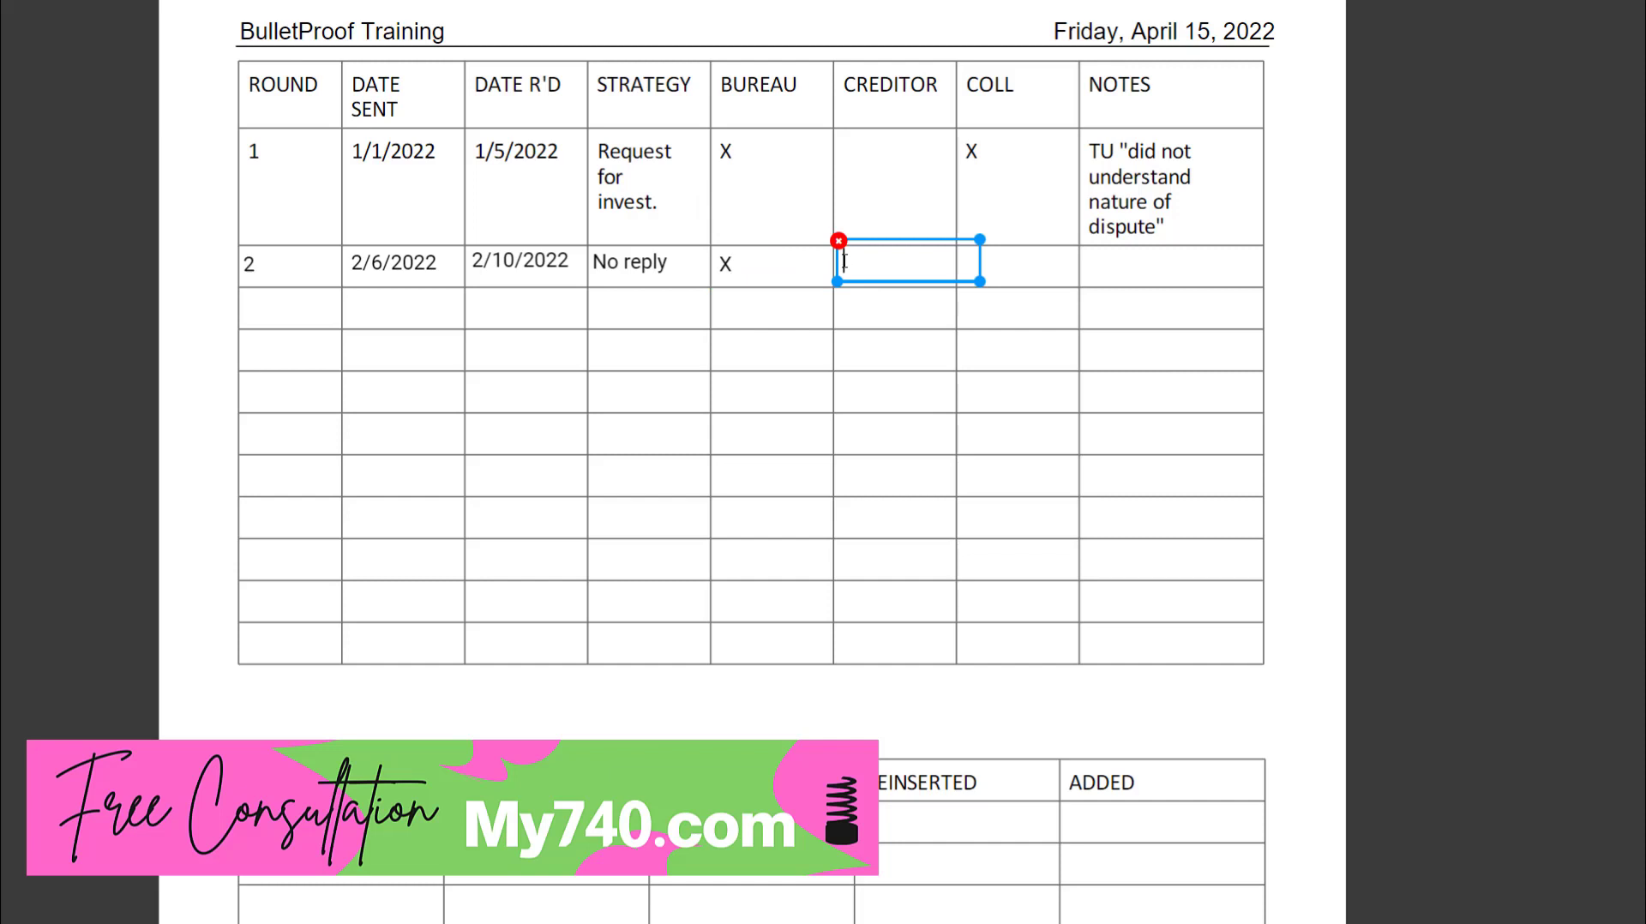
type("X")
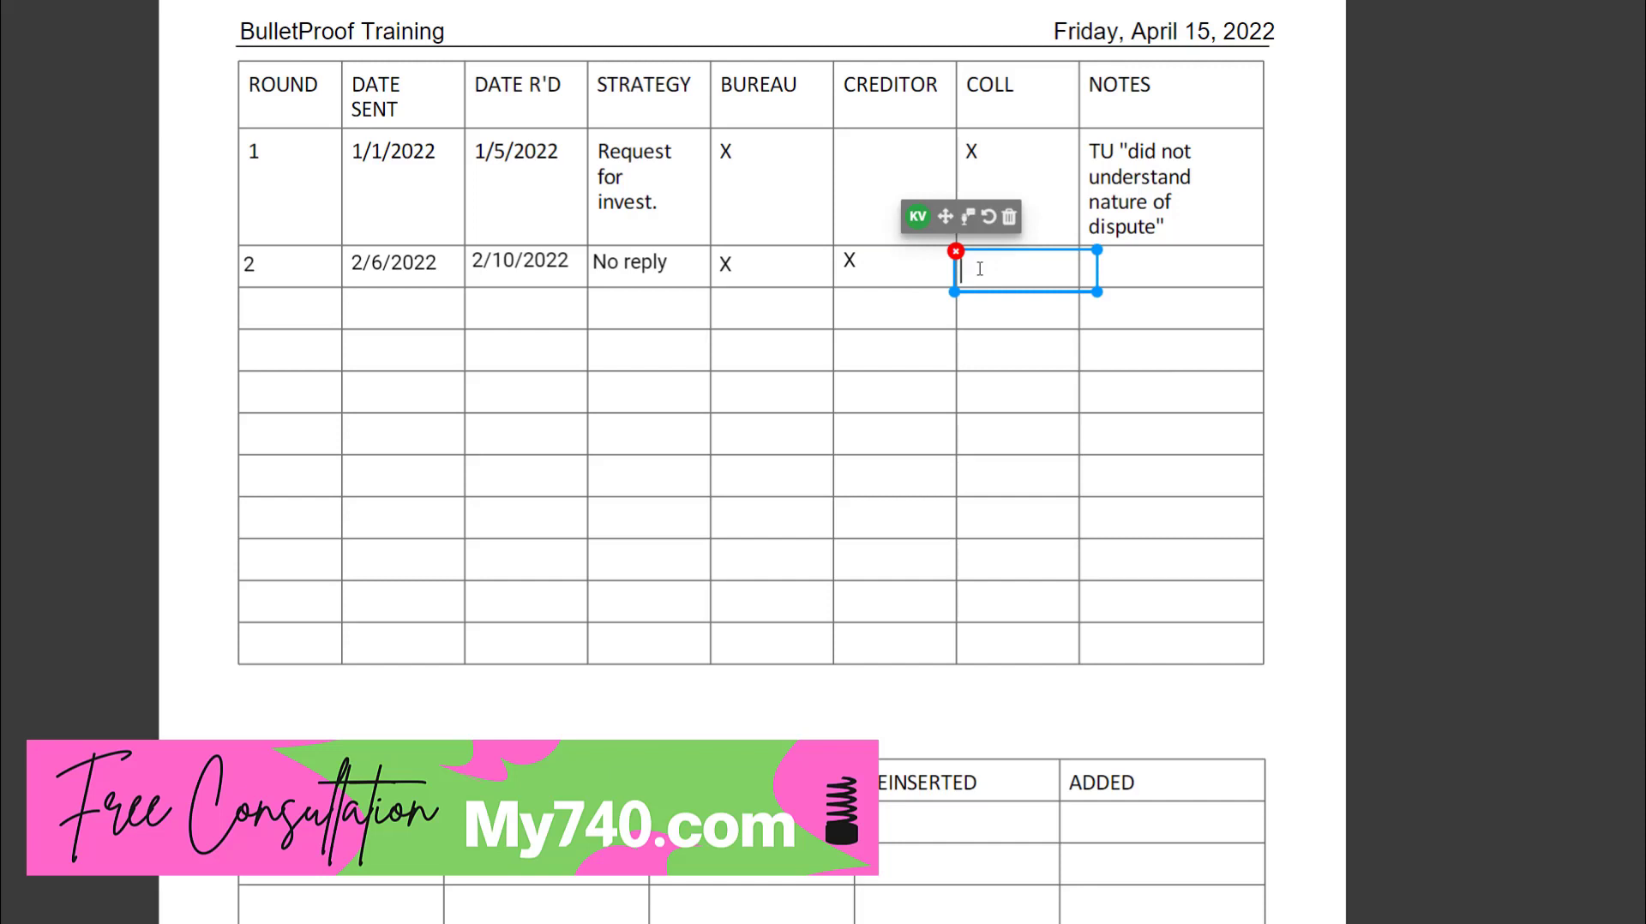
type("X")
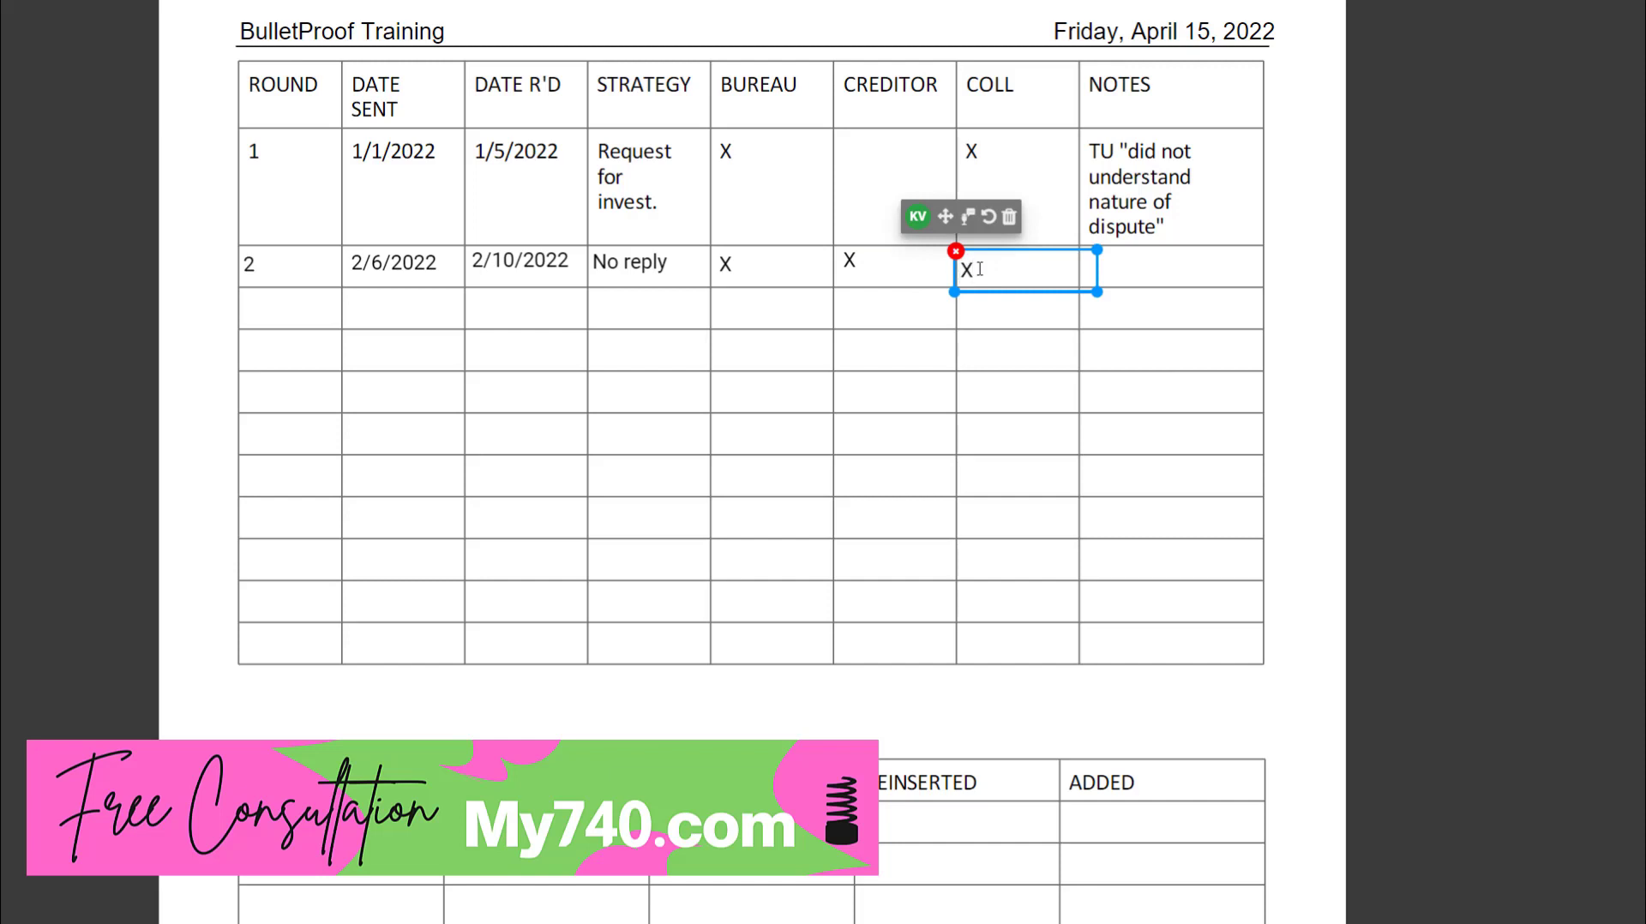
left_click_drag(1024, 270, 1150, 265)
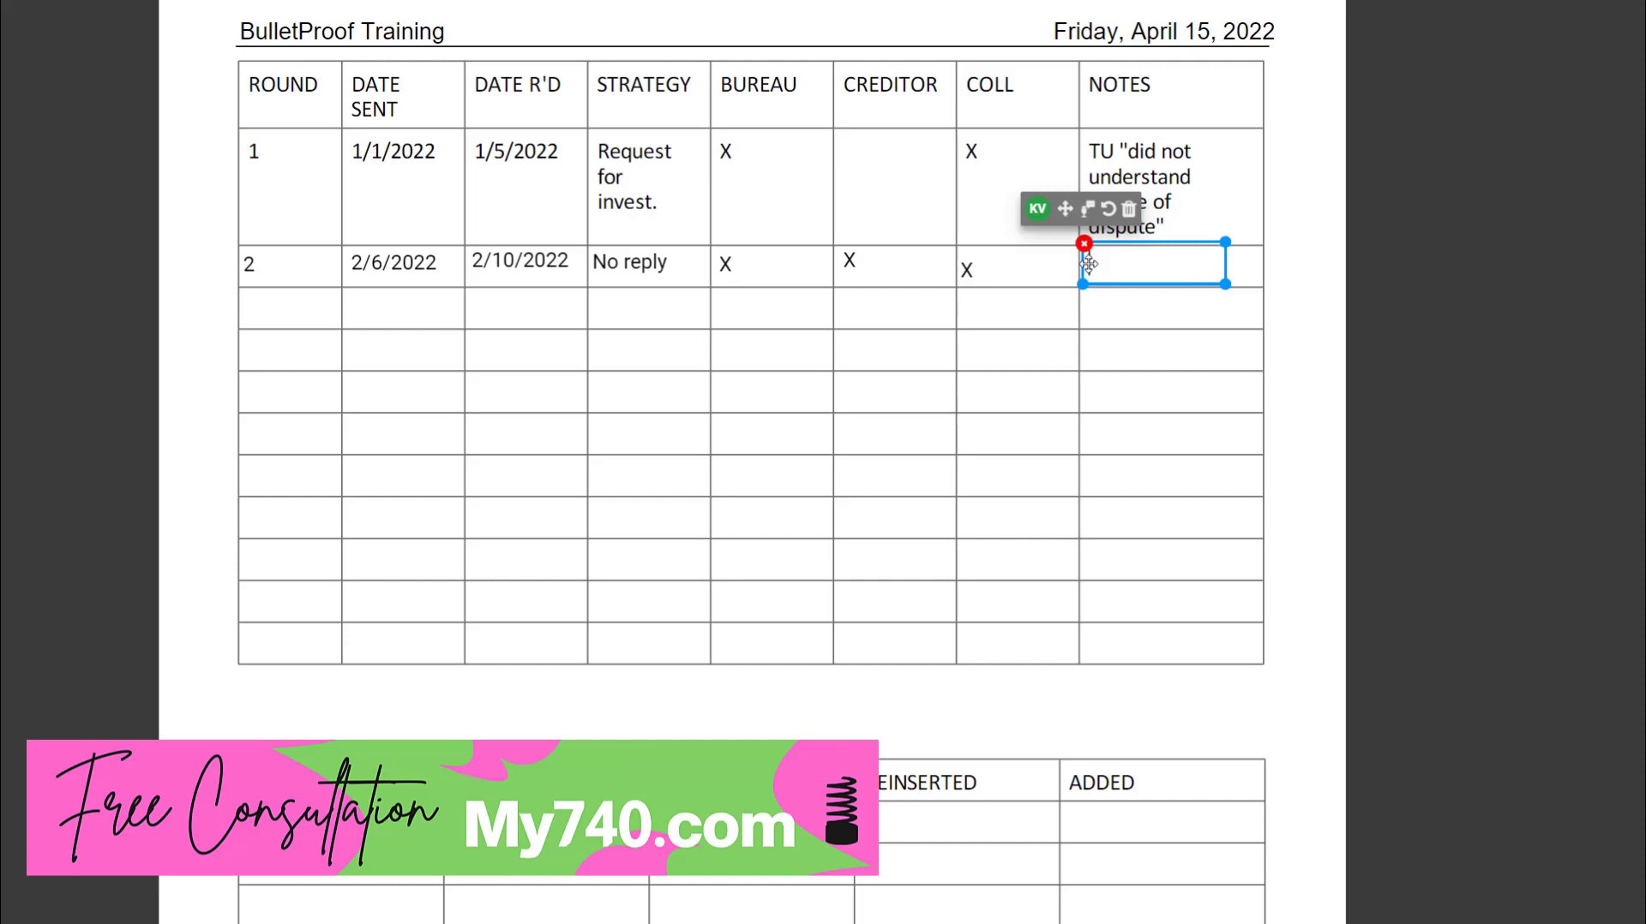
type("no response received")
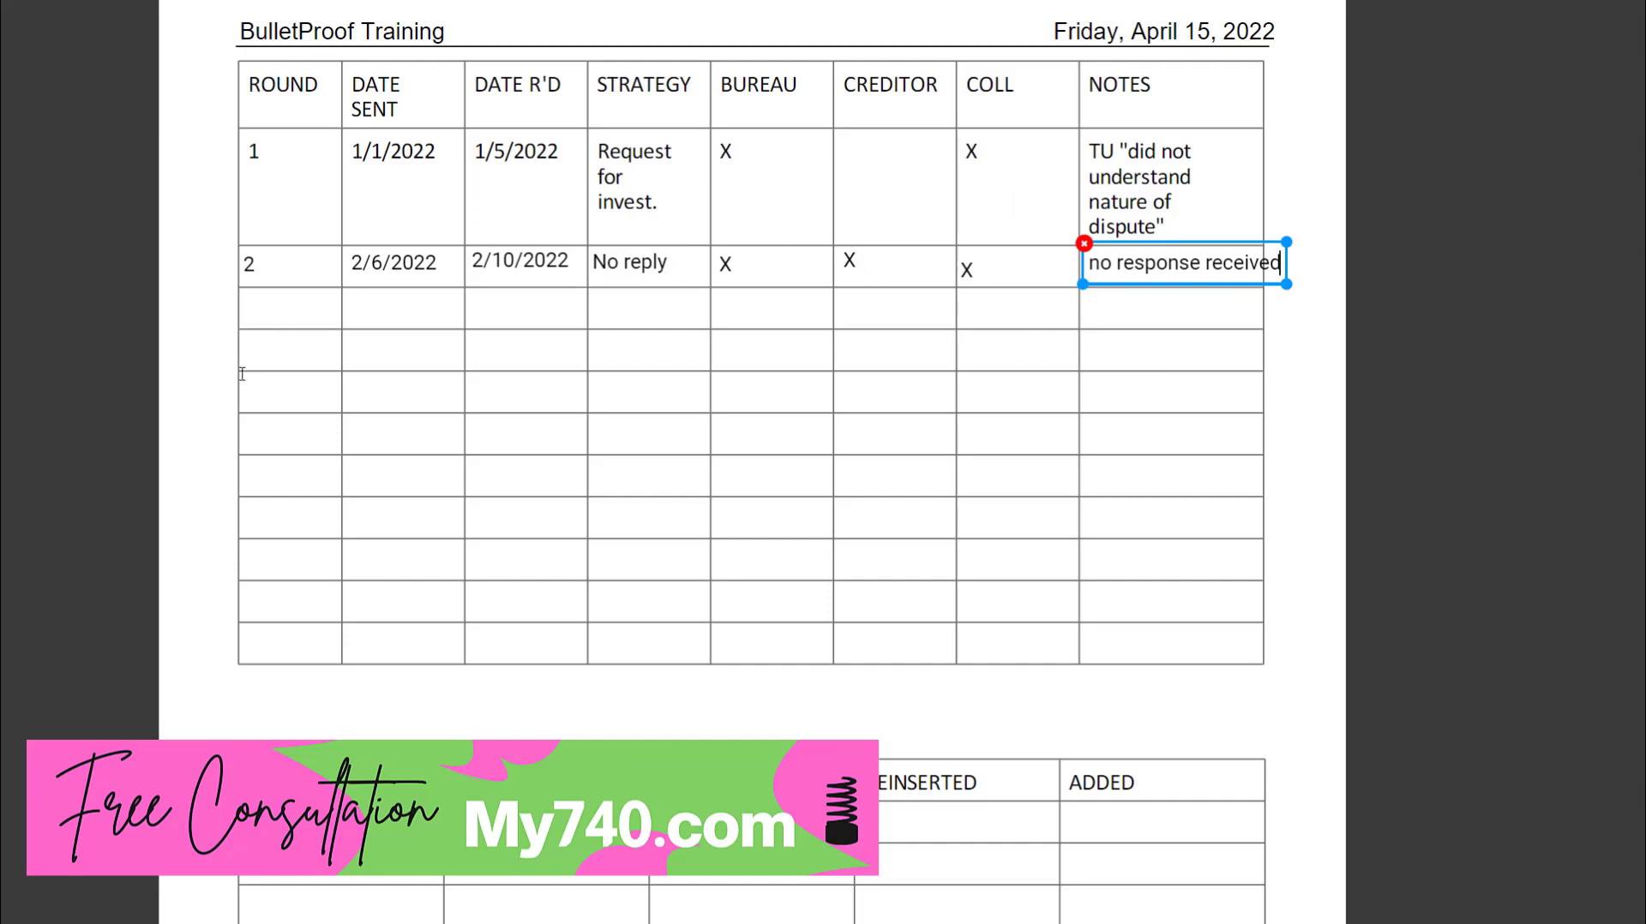
Scroll to the accounts table and enter 'capital one' in its first row
scroll("down", 3)
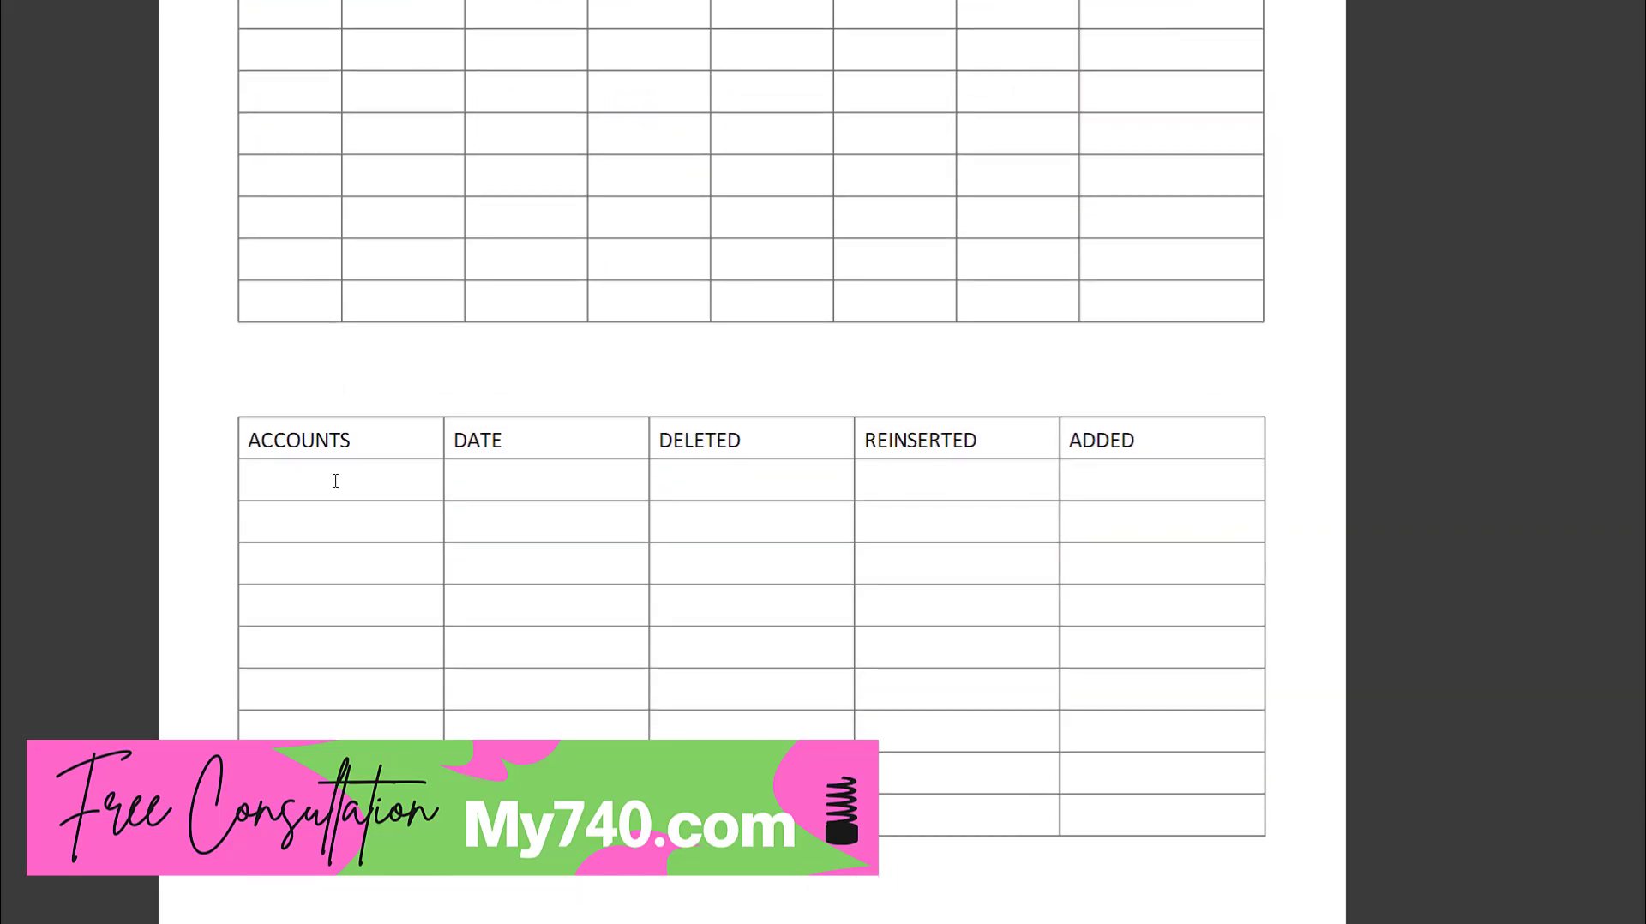
scroll("down", 3)
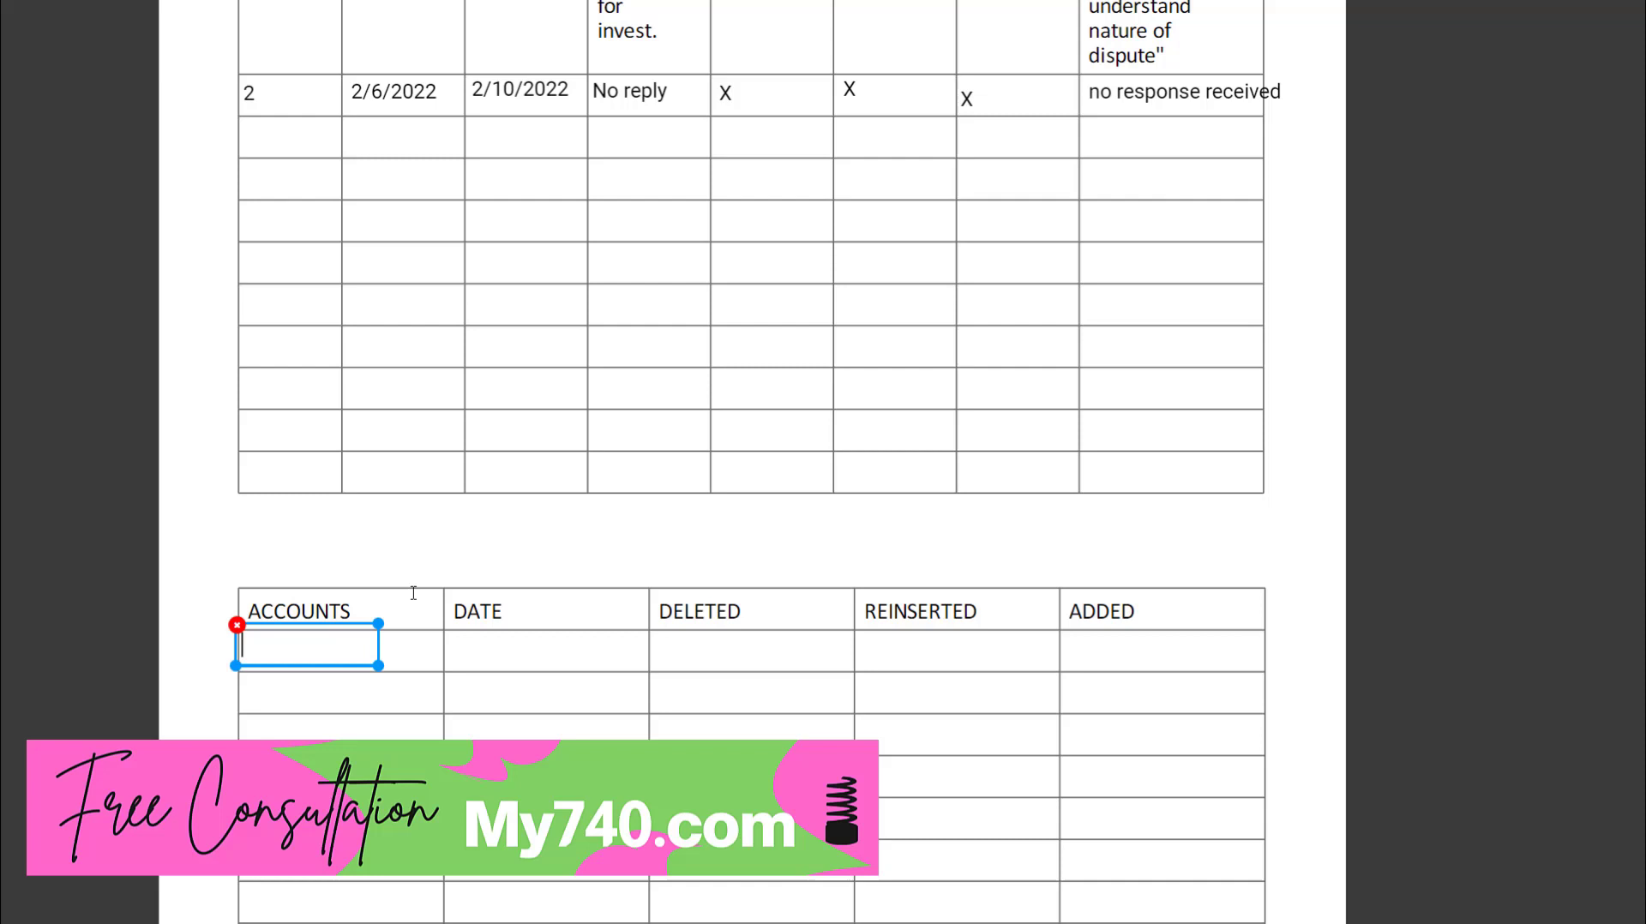
type("c")
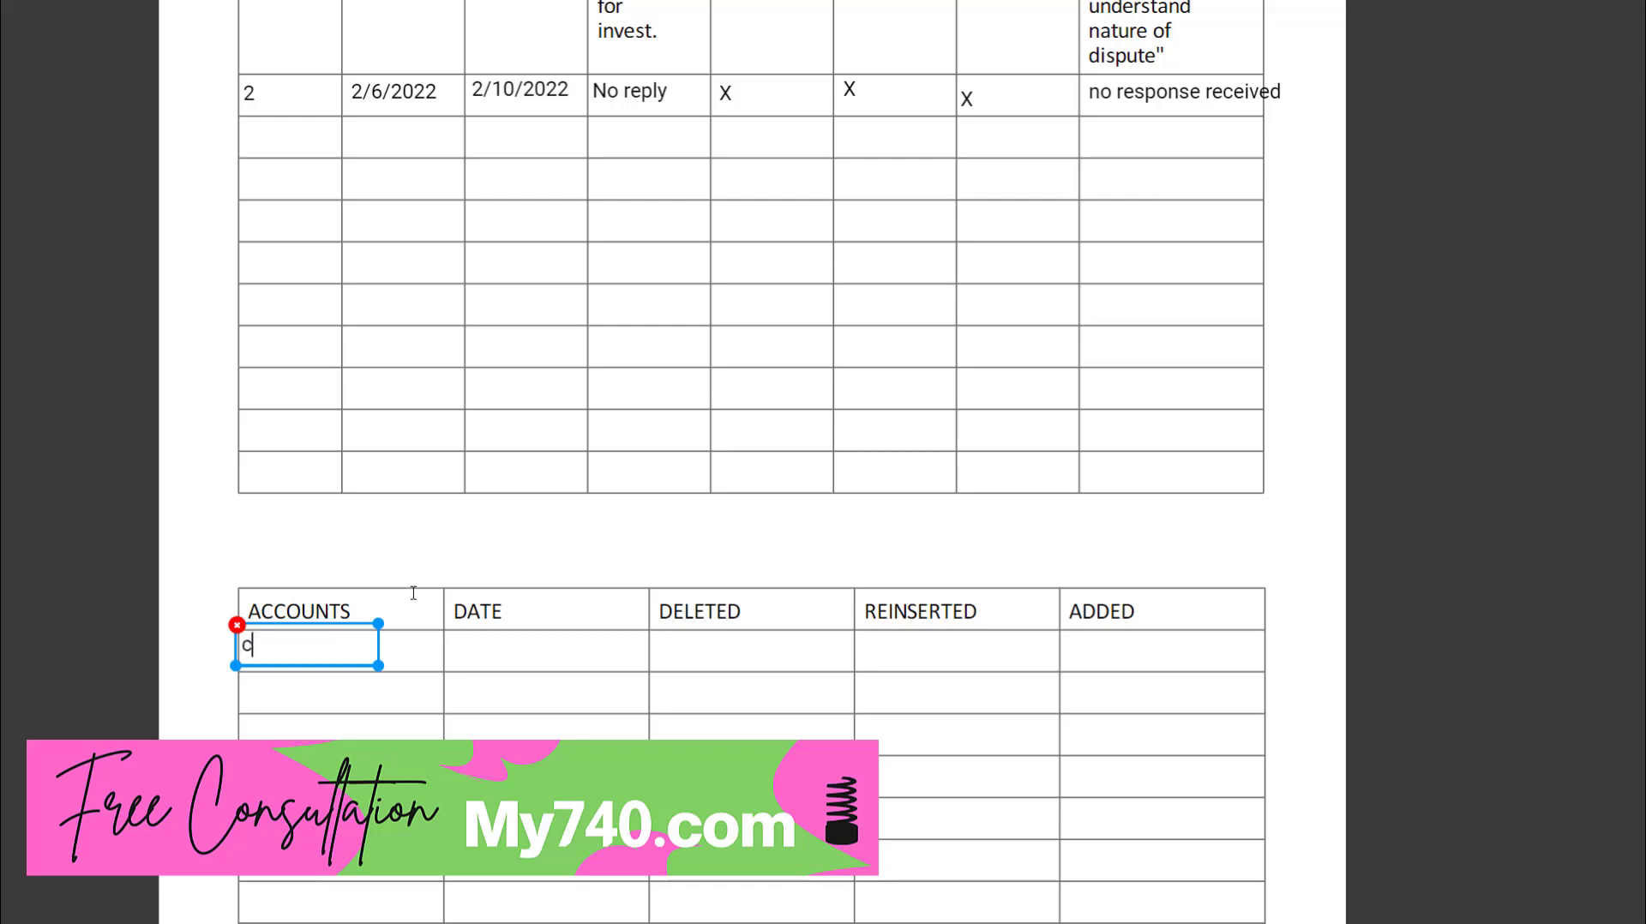
type("apital one")
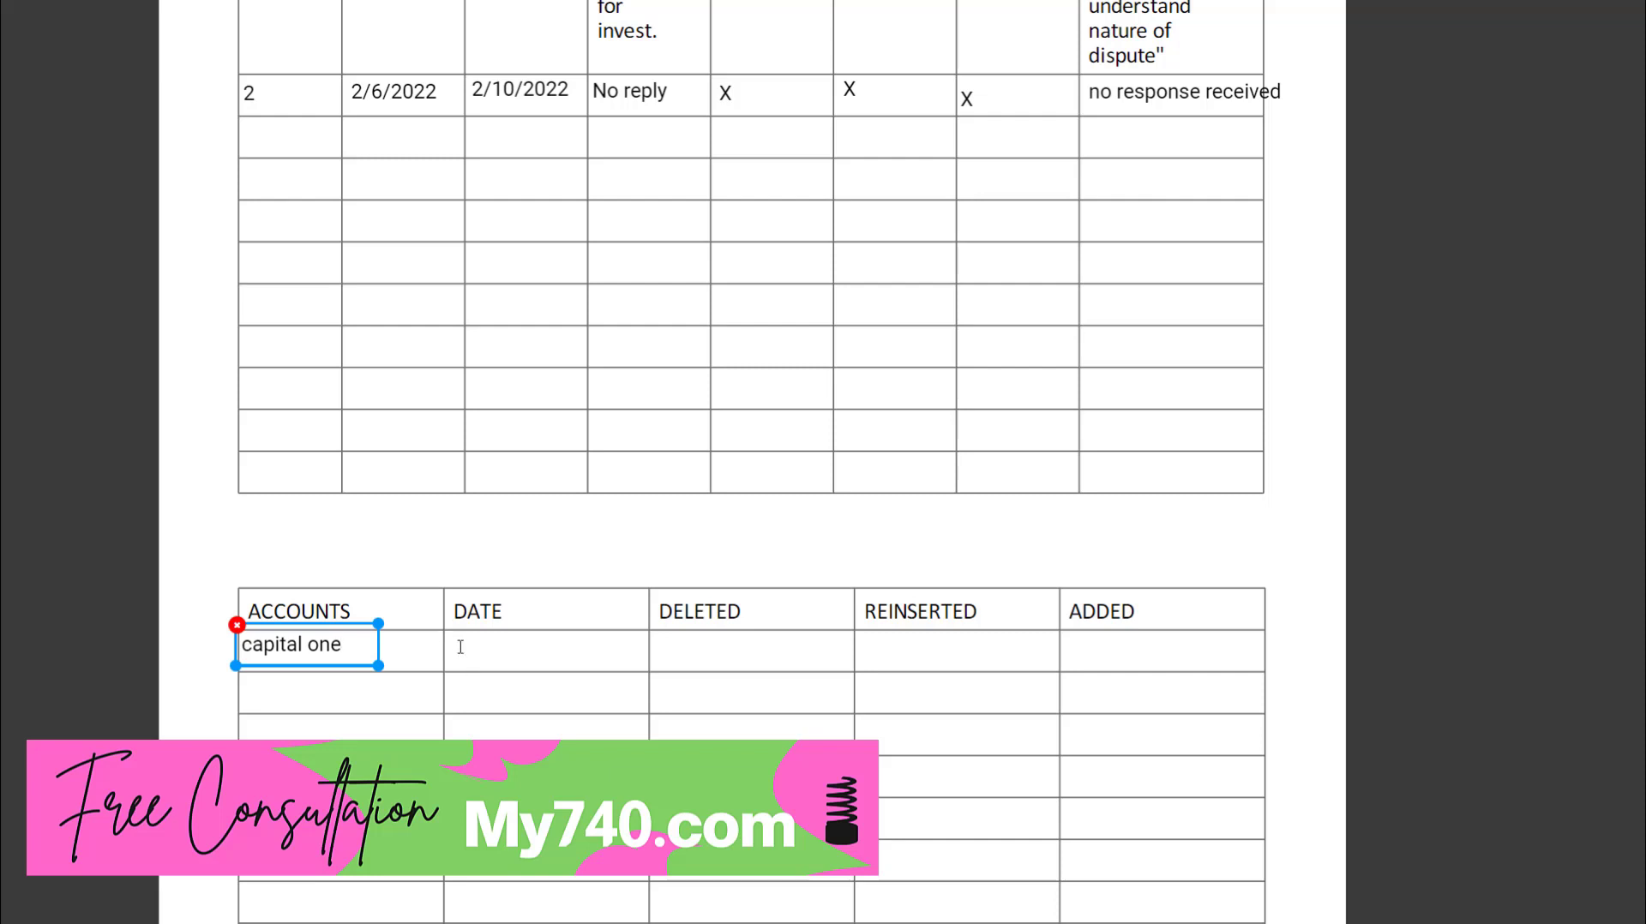
Add date 3/15/2022 and 'Experian' under DELETED for the capital one row
left_click(515, 648)
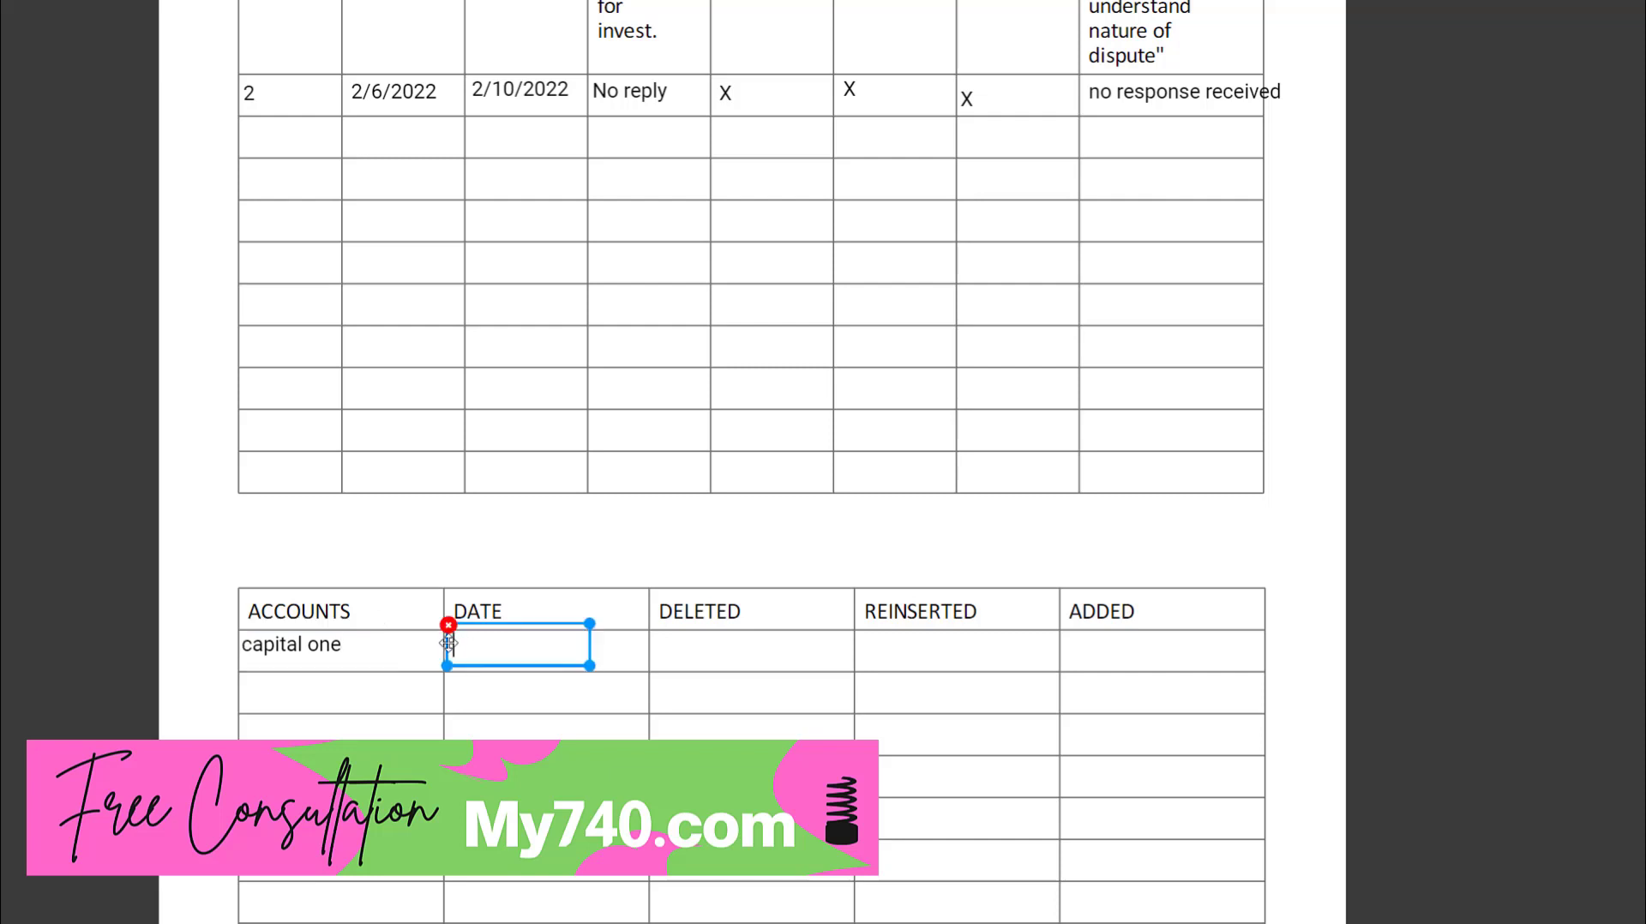
type("3/")
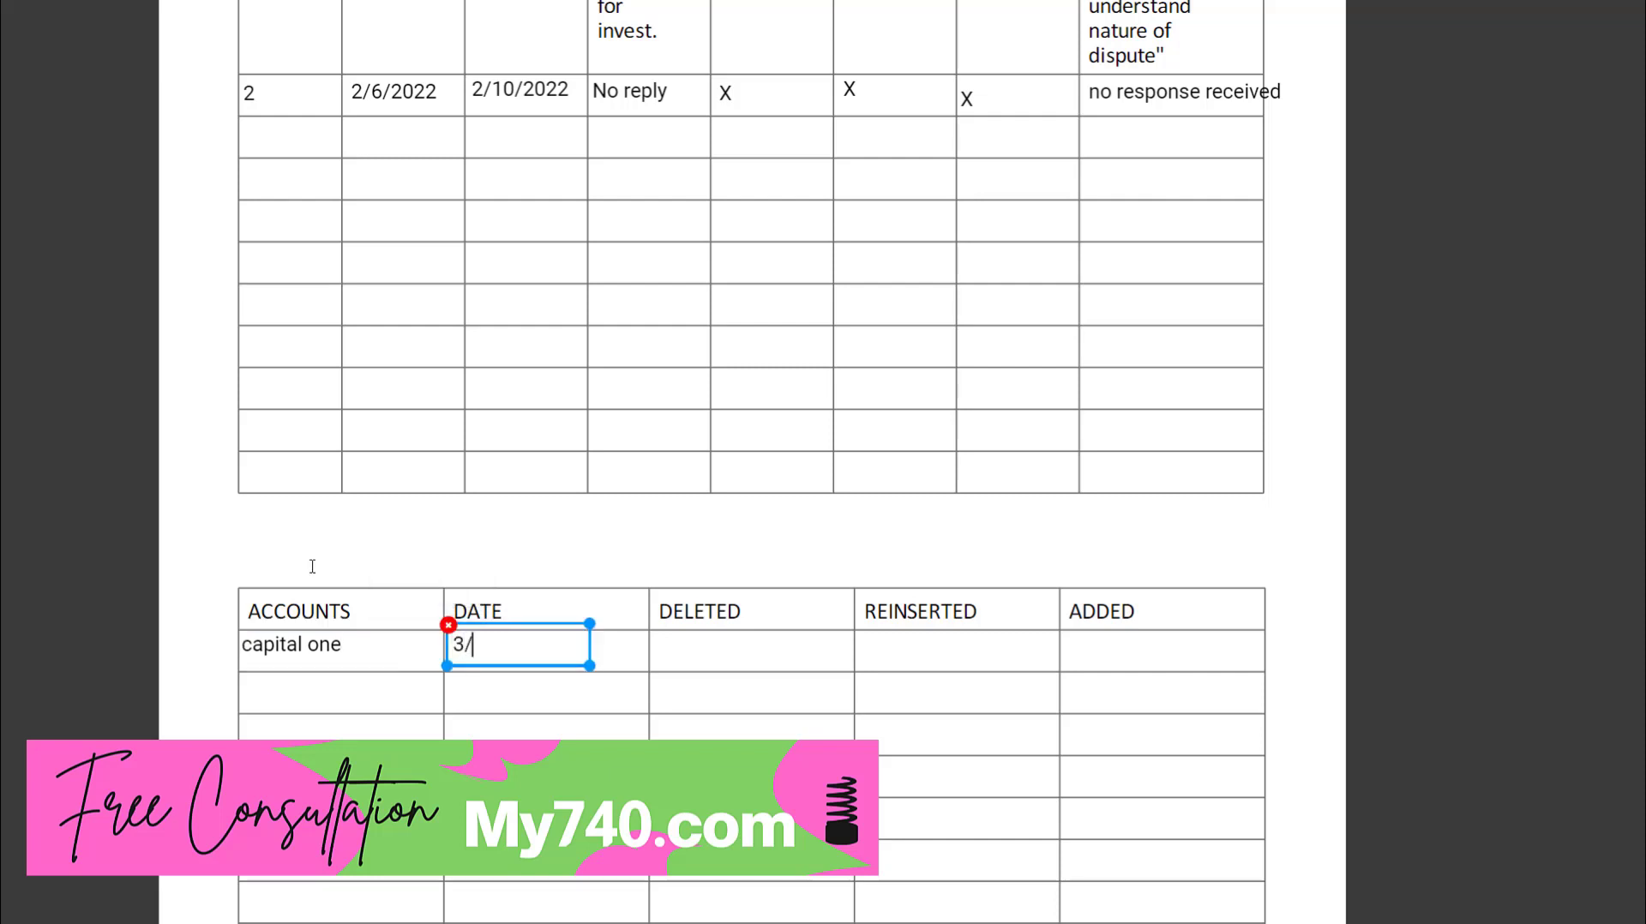
type("15/2022")
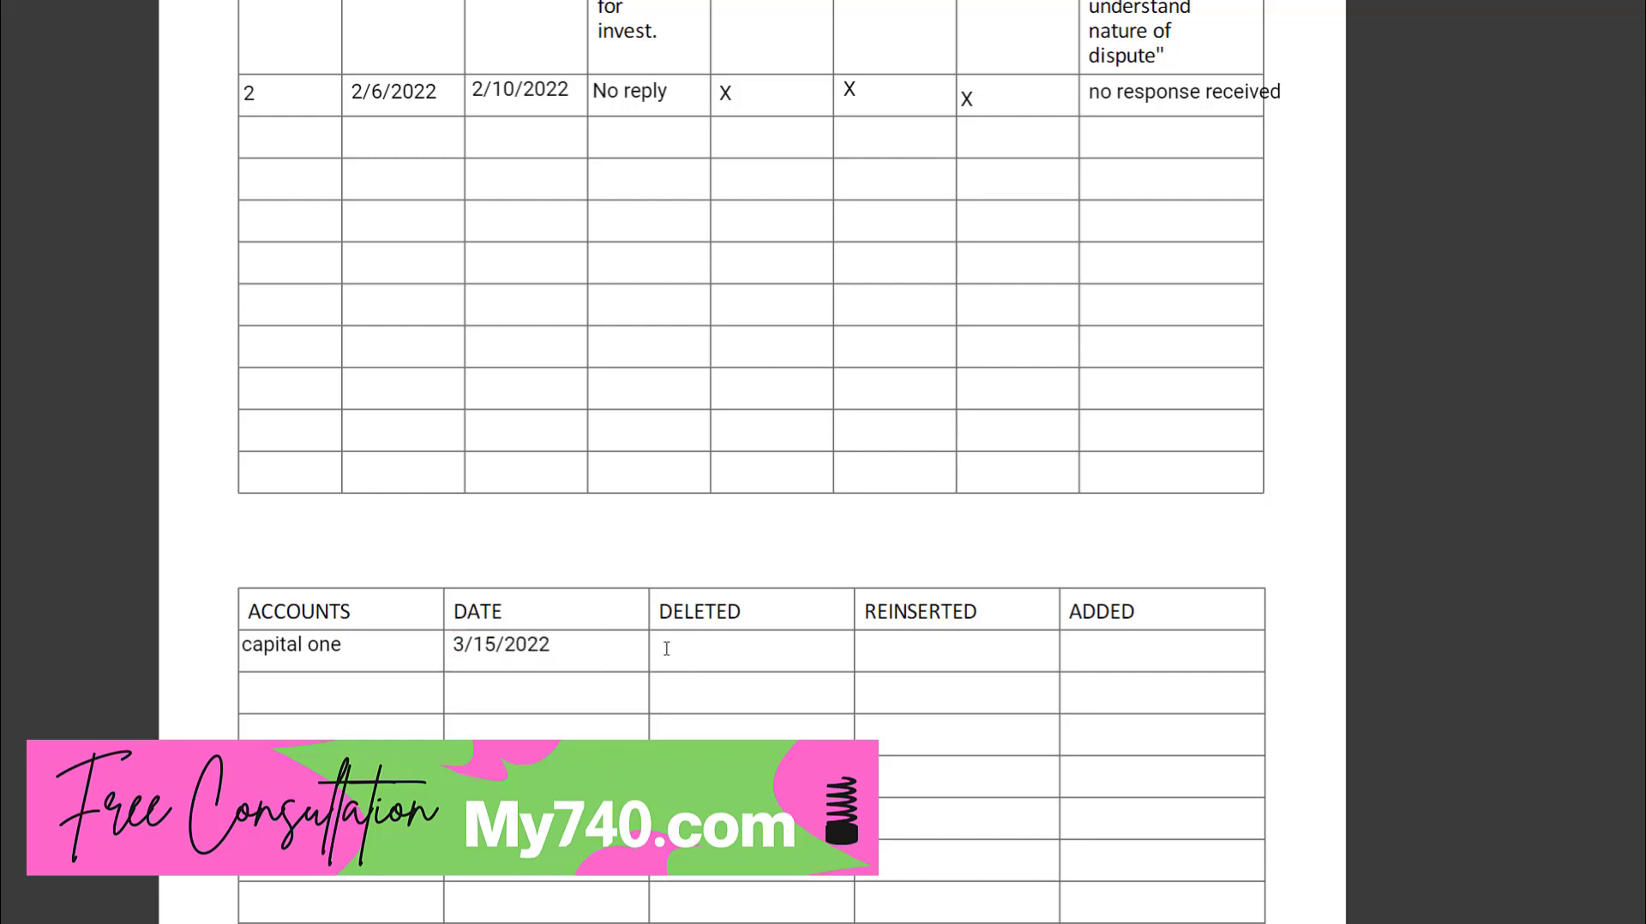
left_click(725, 650)
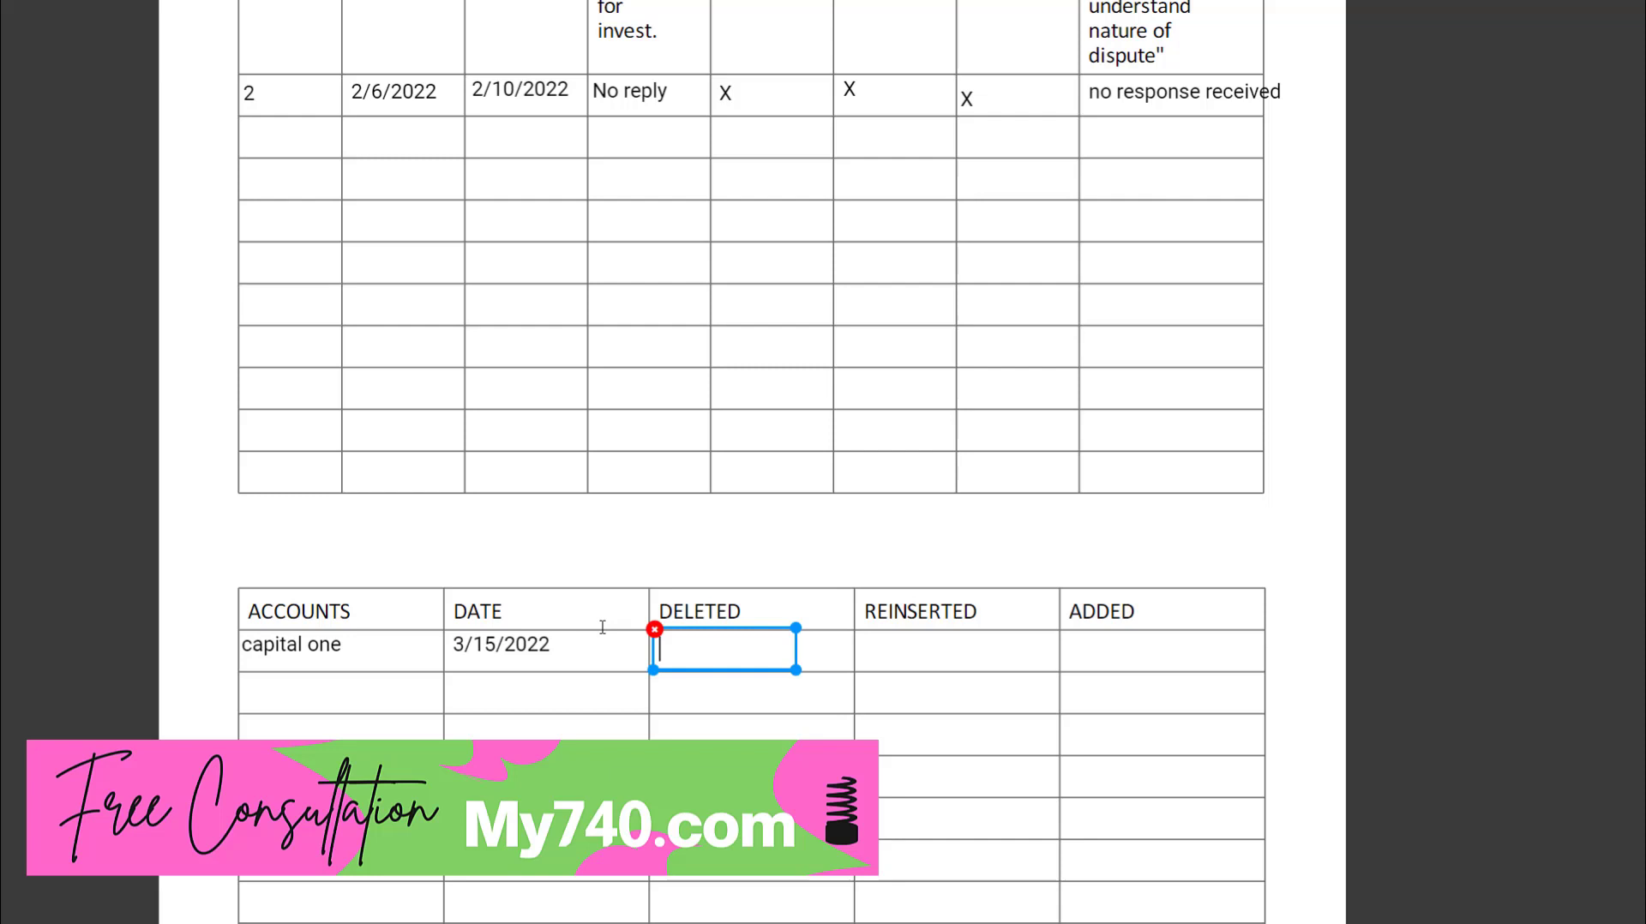
type("E")
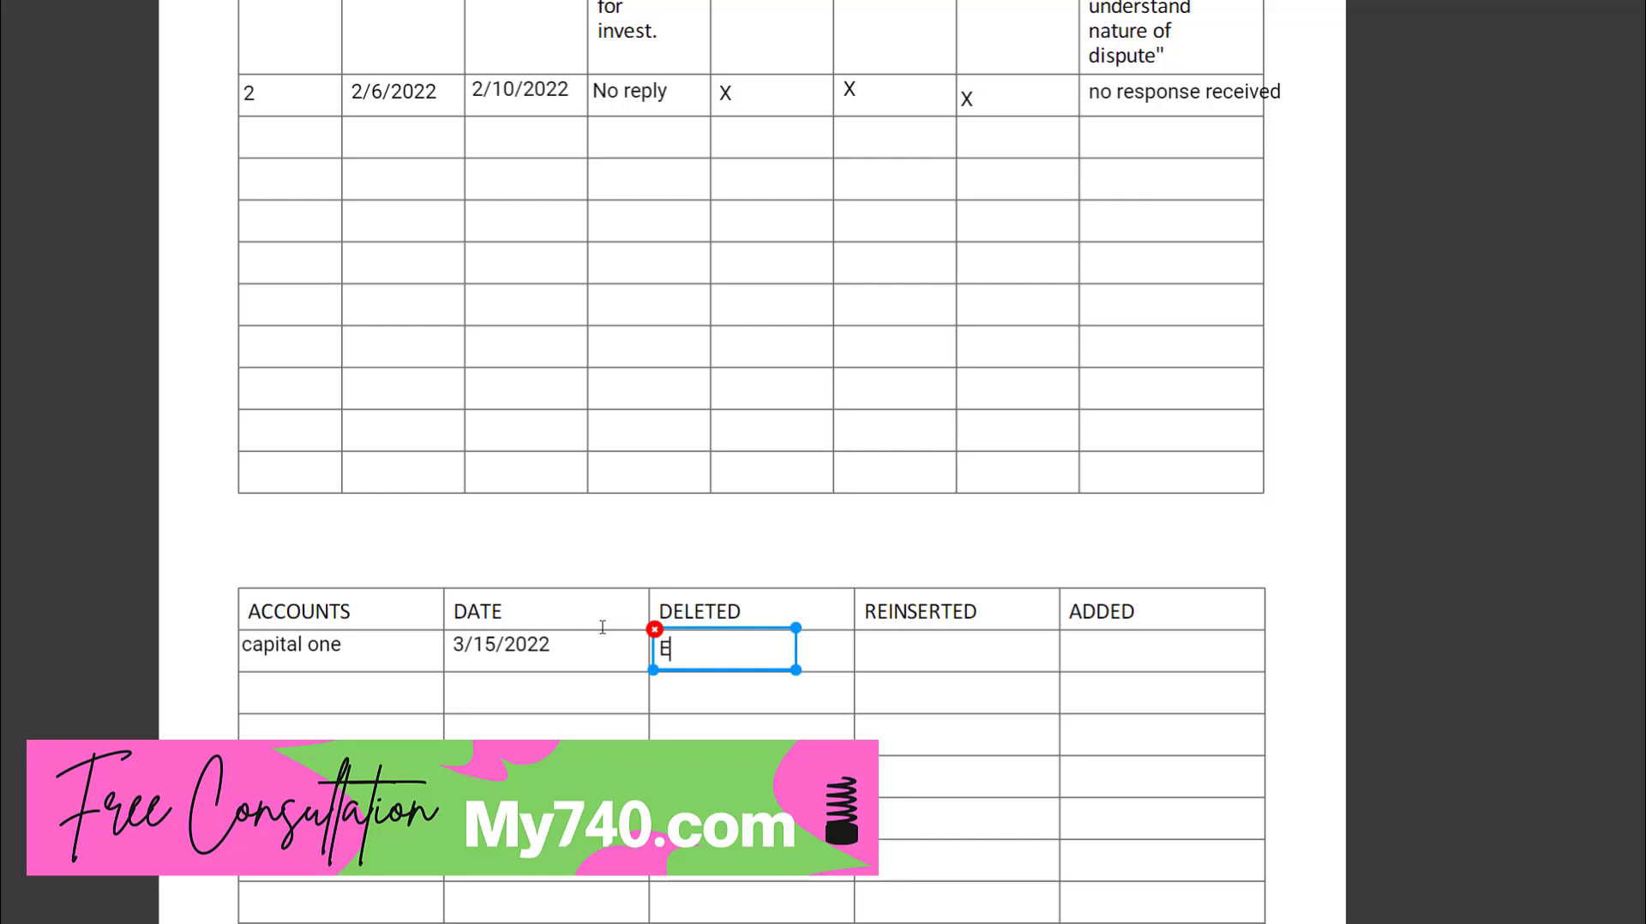
type("xperian")
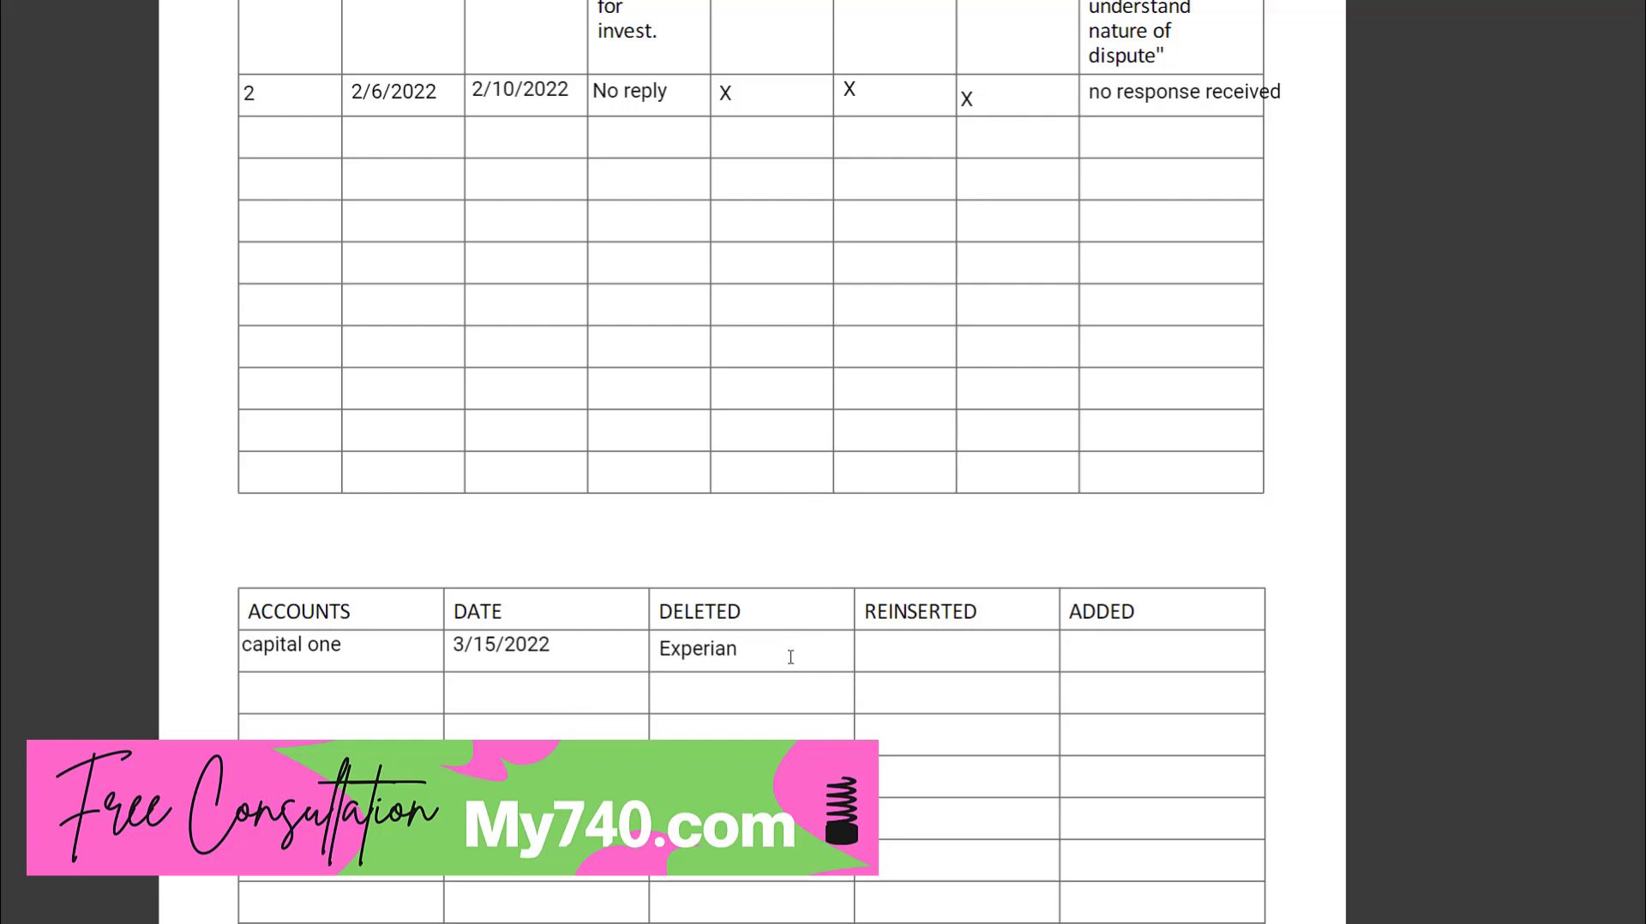
mouse_move(1100, 653)
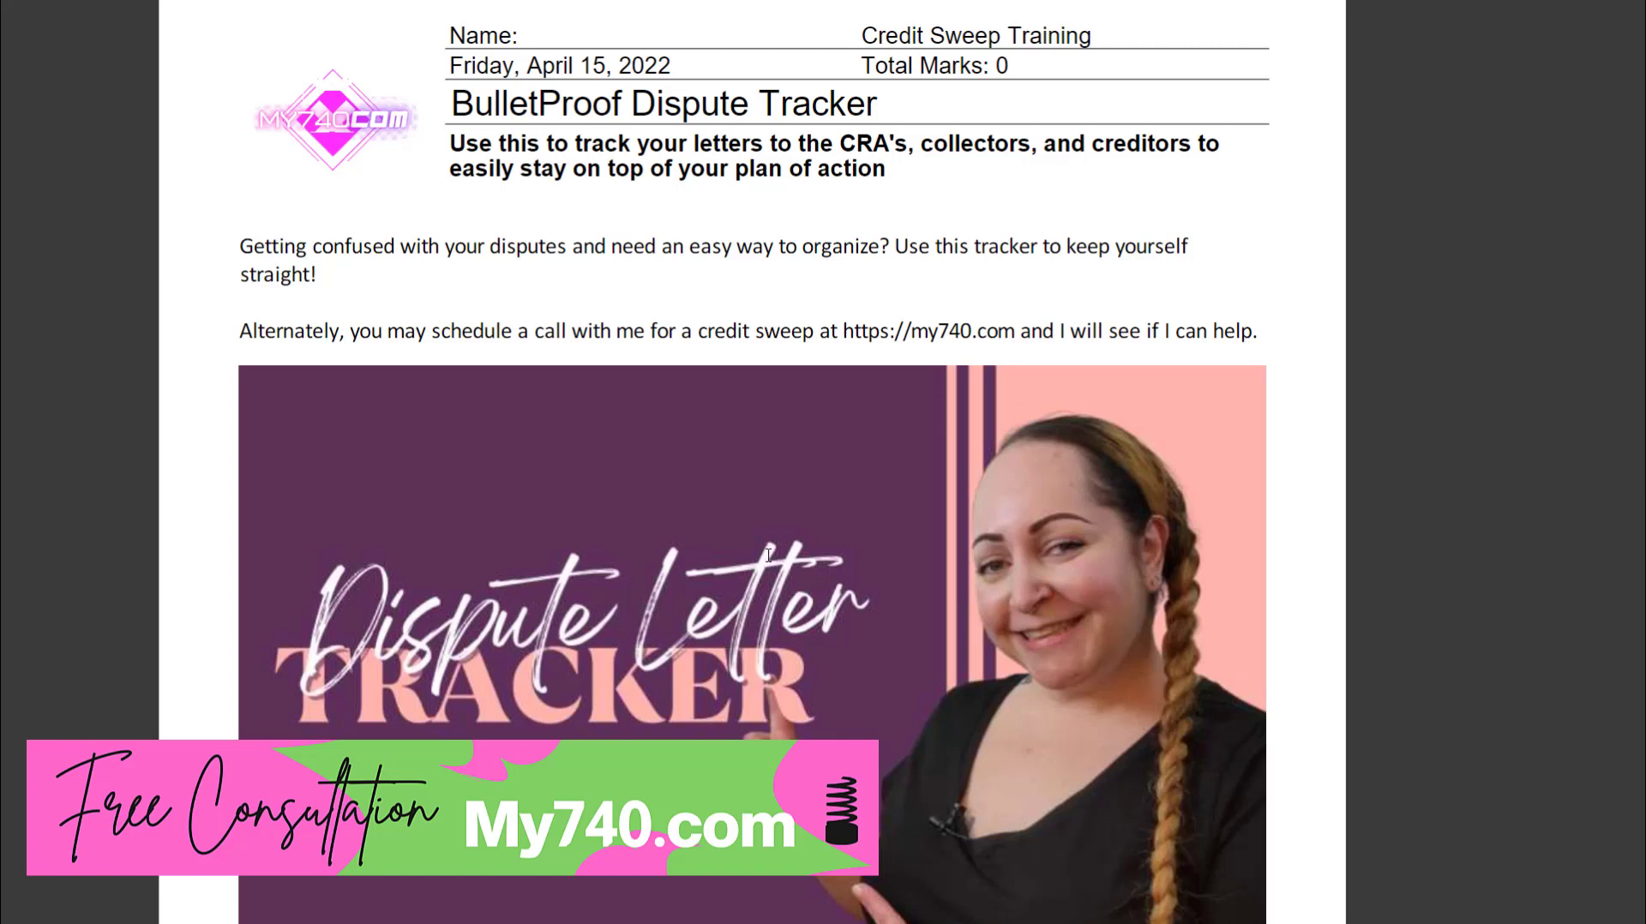
mouse_move(805, 594)
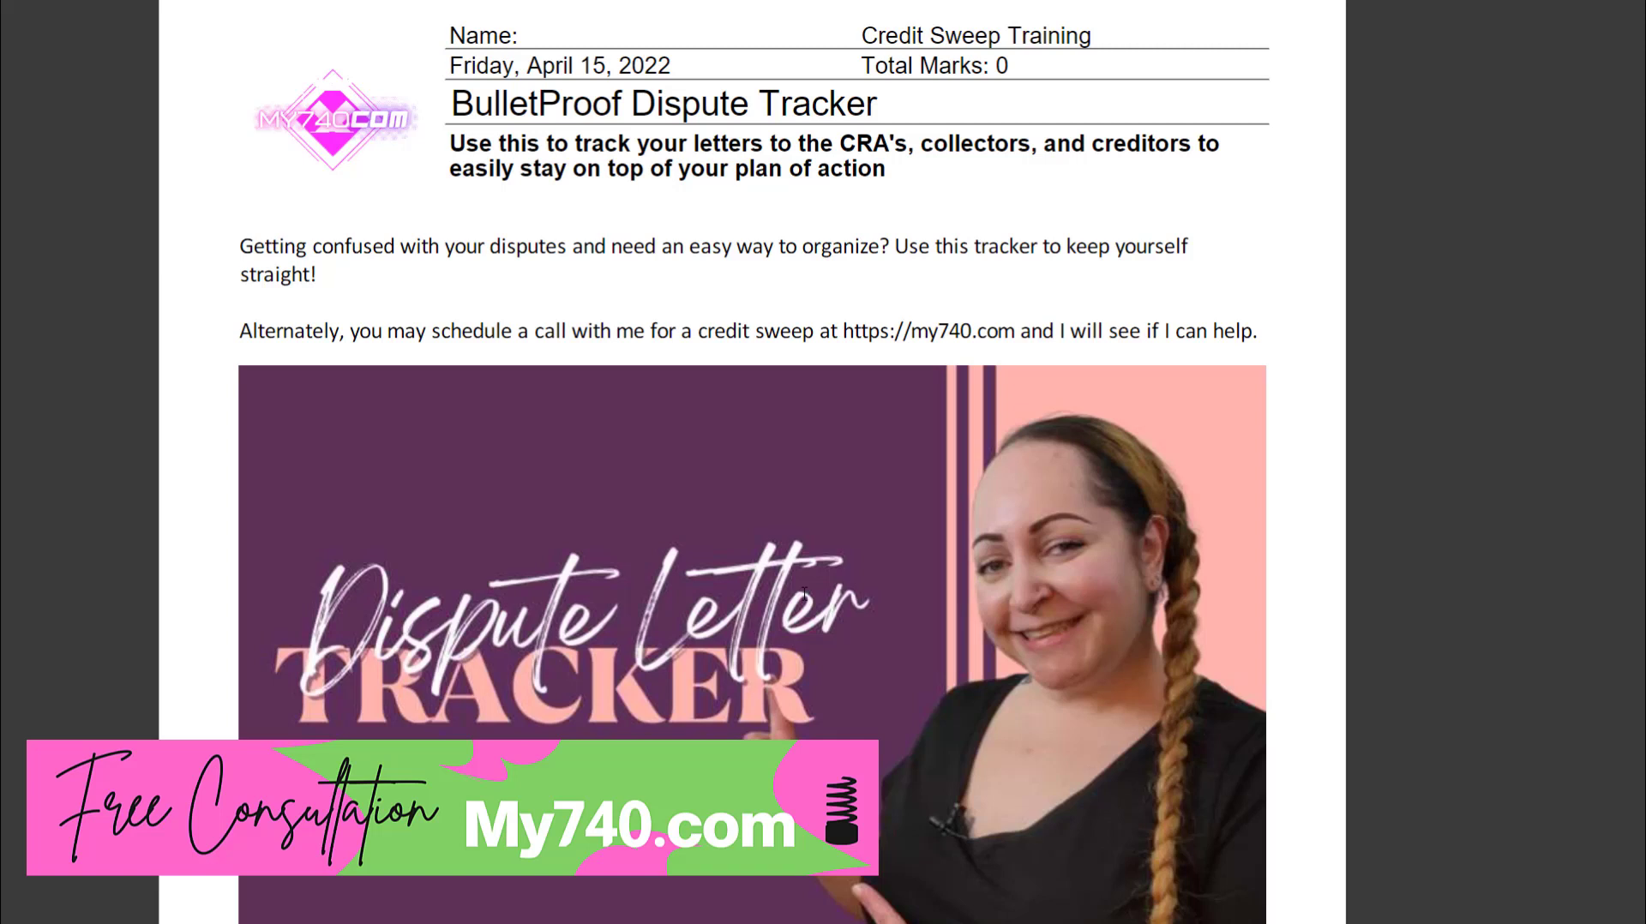